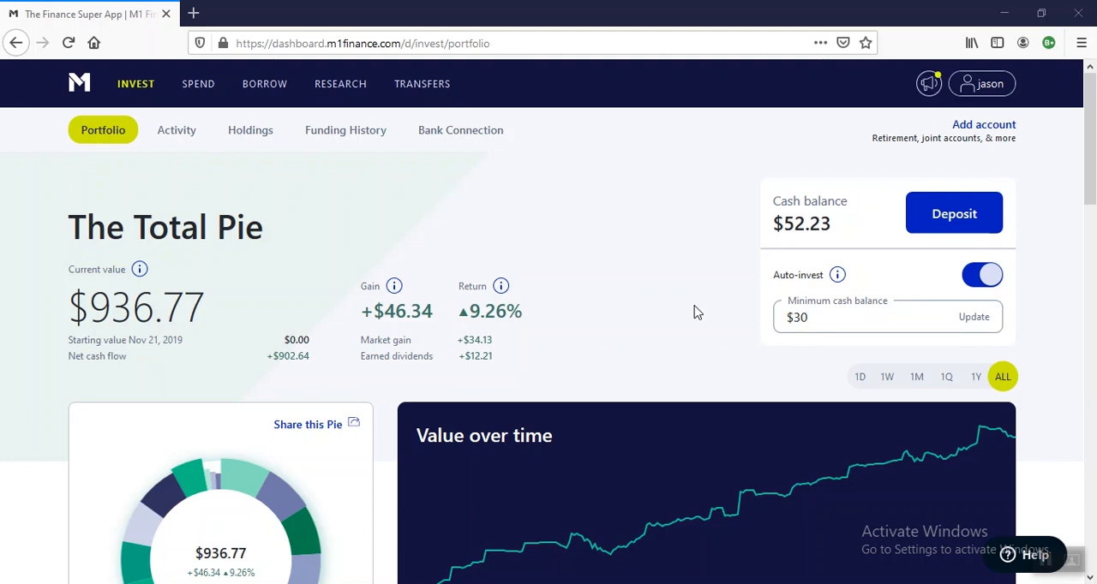
{"action": "mouse_move", "coordinate": [740, 260]}
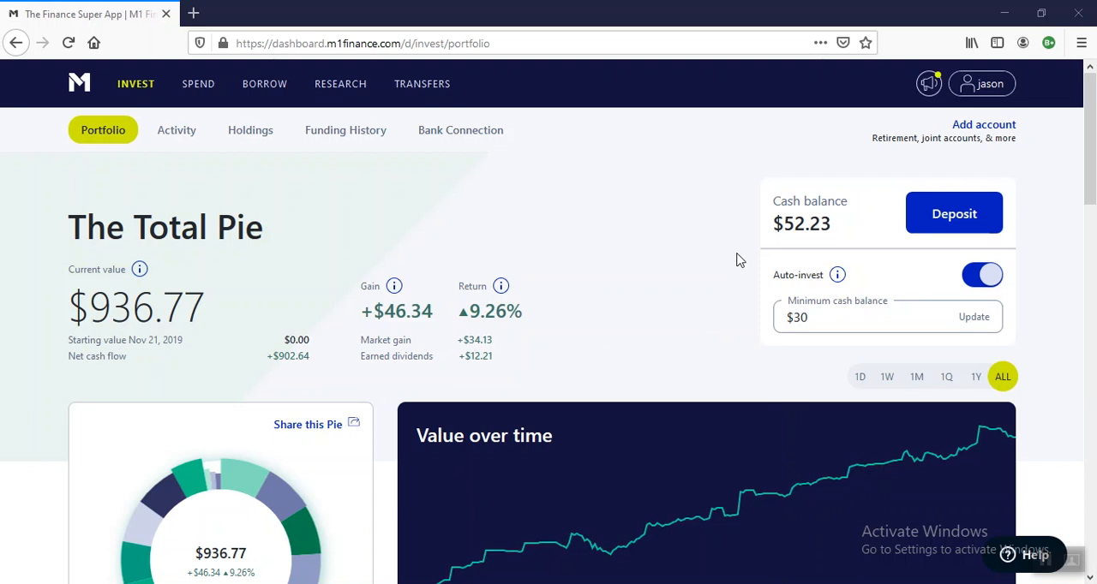
{"action": "mouse_move", "coordinate": [600, 217]}
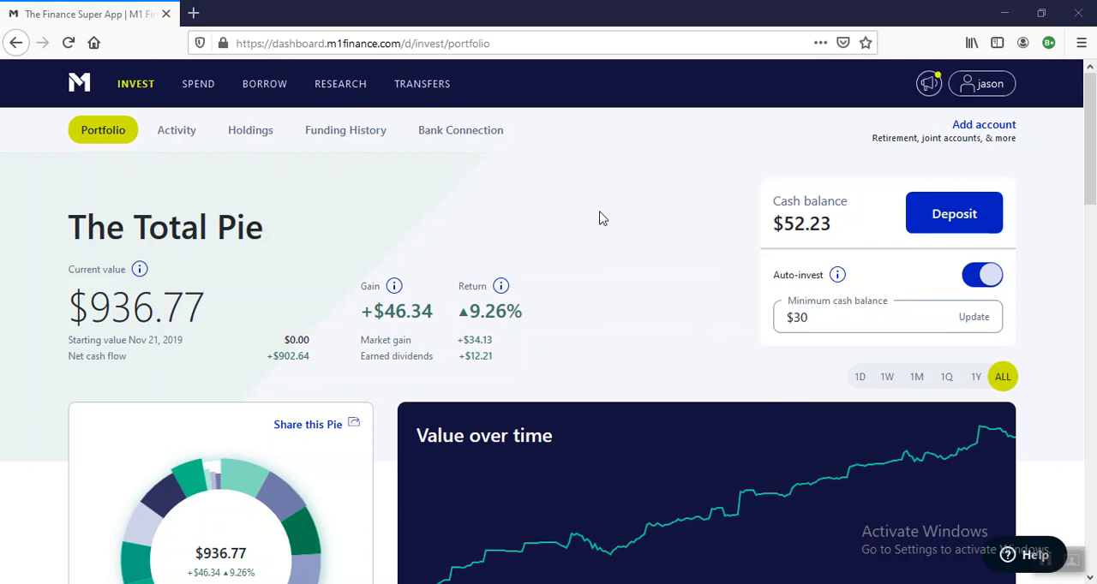
{"action": "mouse_move", "coordinate": [605, 227]}
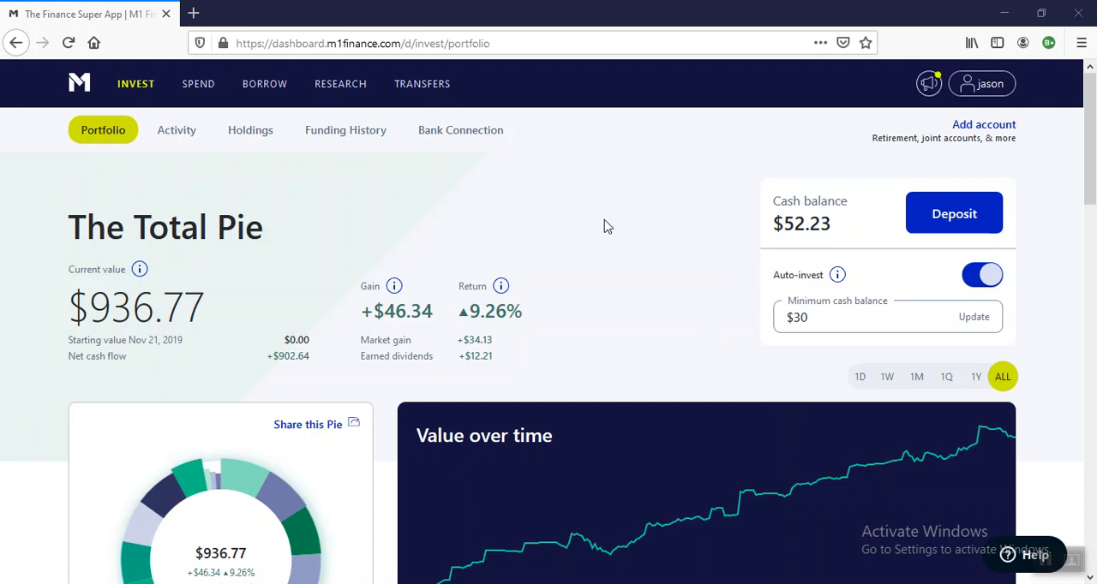
Scroll through the Total Pie overview, its $936.77 value, gains and performance chart.
{"action": "scroll", "scroll_direction": "down", "scroll_amount": 3}
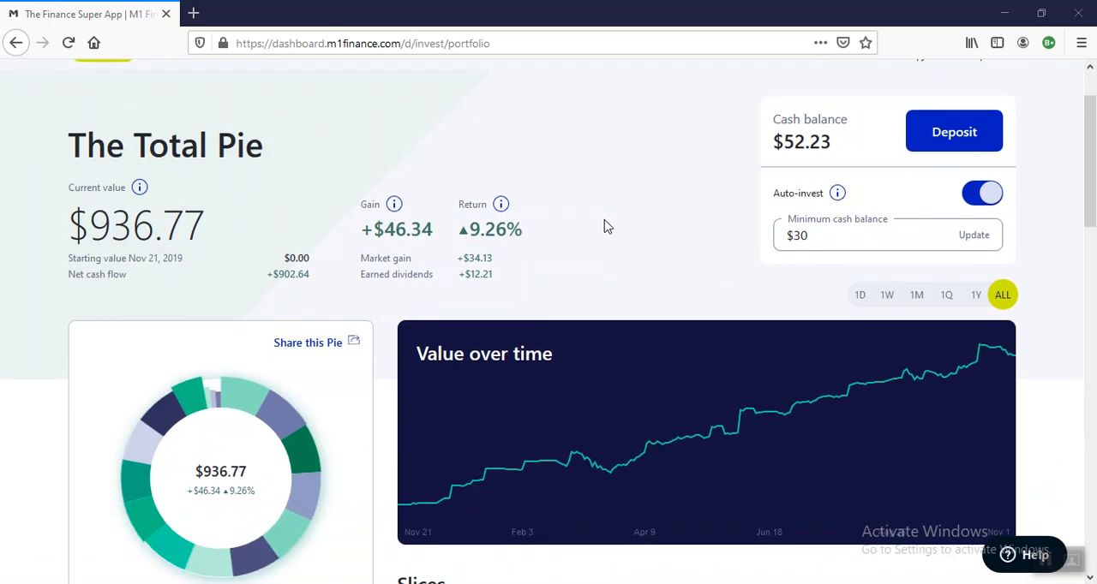
{"action": "scroll", "scroll_direction": "down", "scroll_amount": 3}
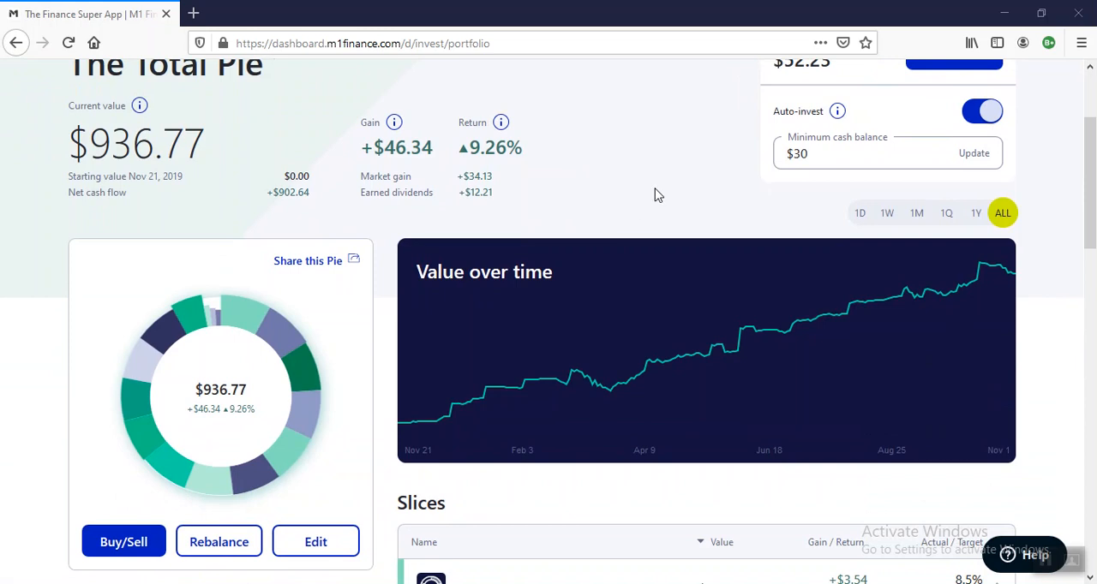
{"action": "scroll", "scroll_direction": "down", "scroll_amount": 3}
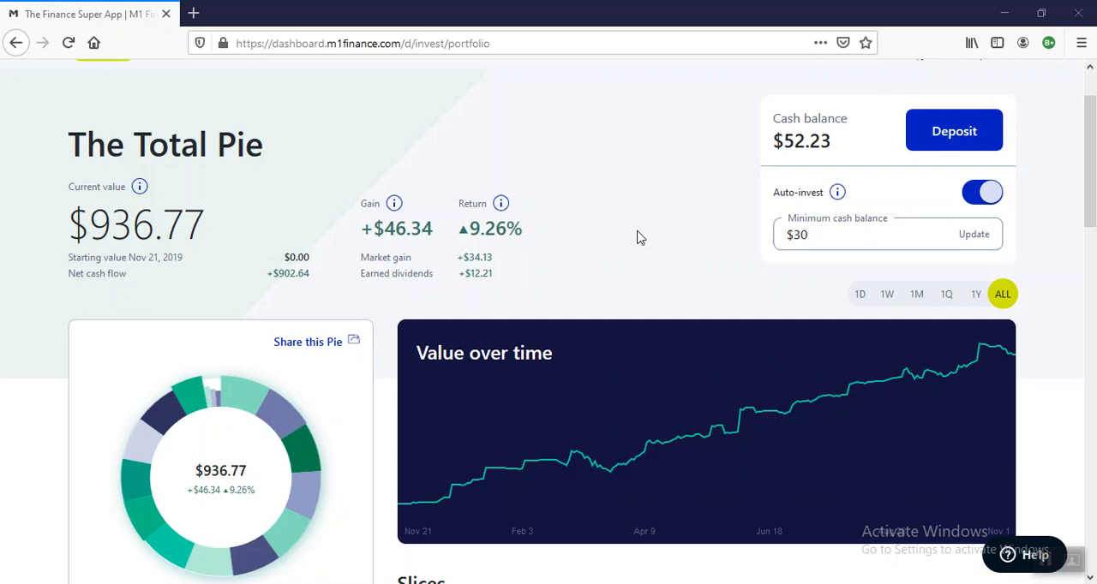
{"action": "scroll", "scroll_direction": "down", "scroll_amount": 3}
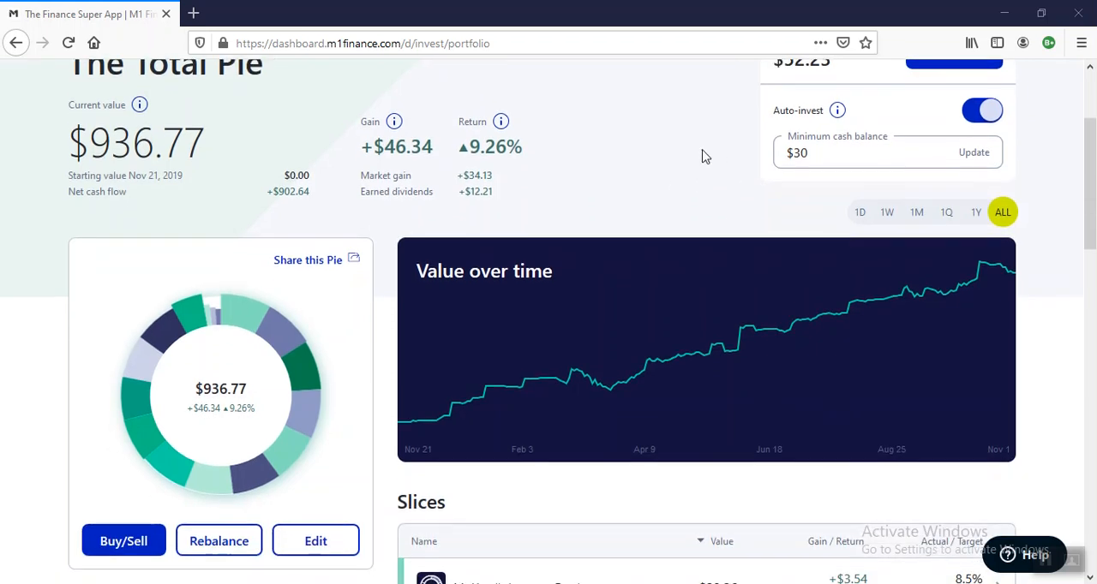
{"action": "mouse_move", "coordinate": [1015, 273]}
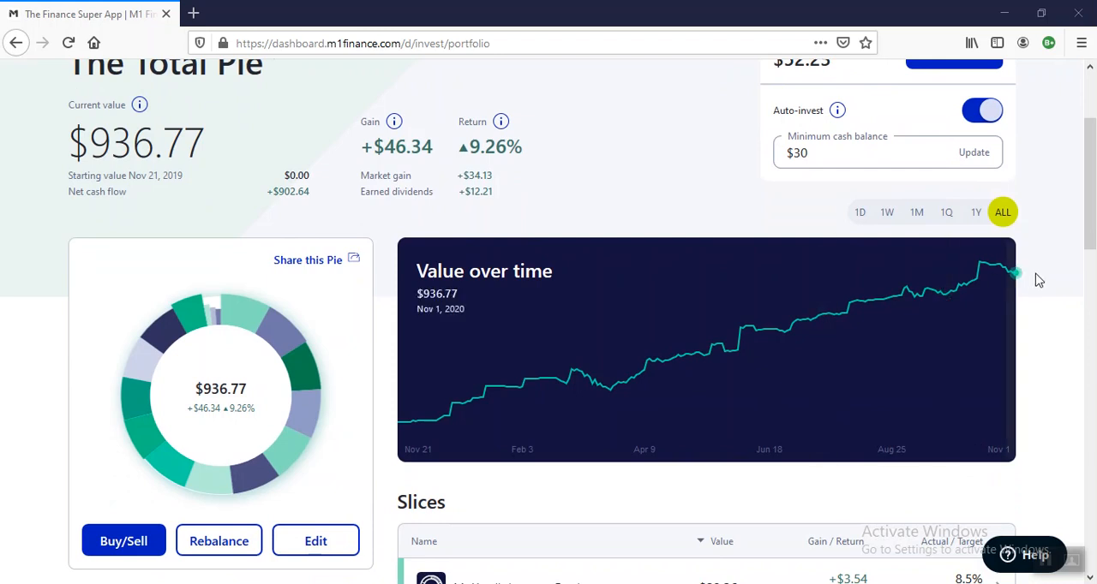
{"action": "scroll", "scroll_direction": "down", "scroll_amount": 3}
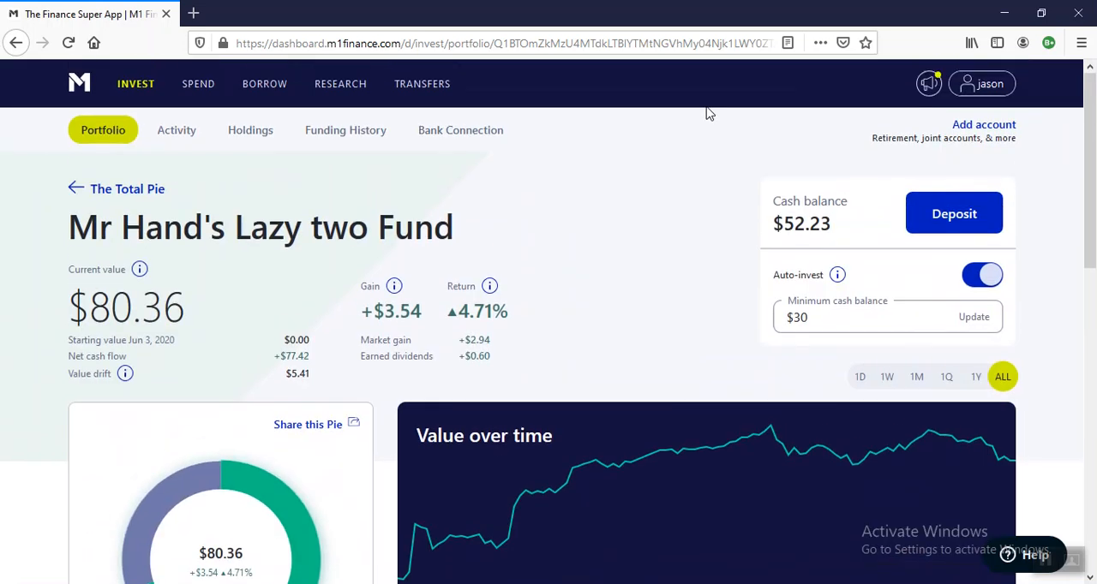
{"action": "scroll", "scroll_direction": "down", "scroll_amount": 3}
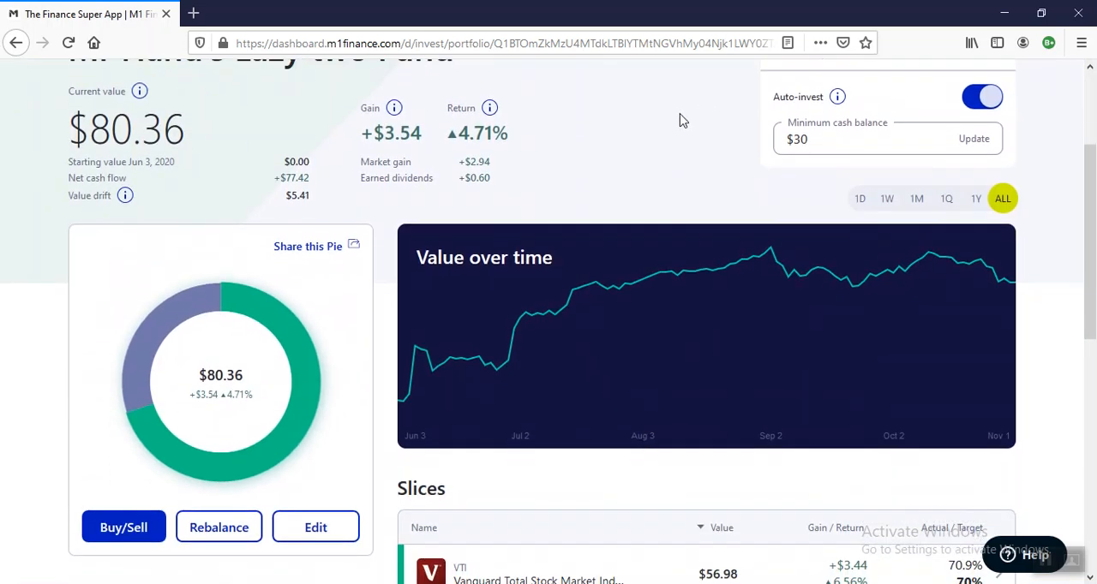
{"action": "scroll", "scroll_direction": "down", "scroll_amount": 3}
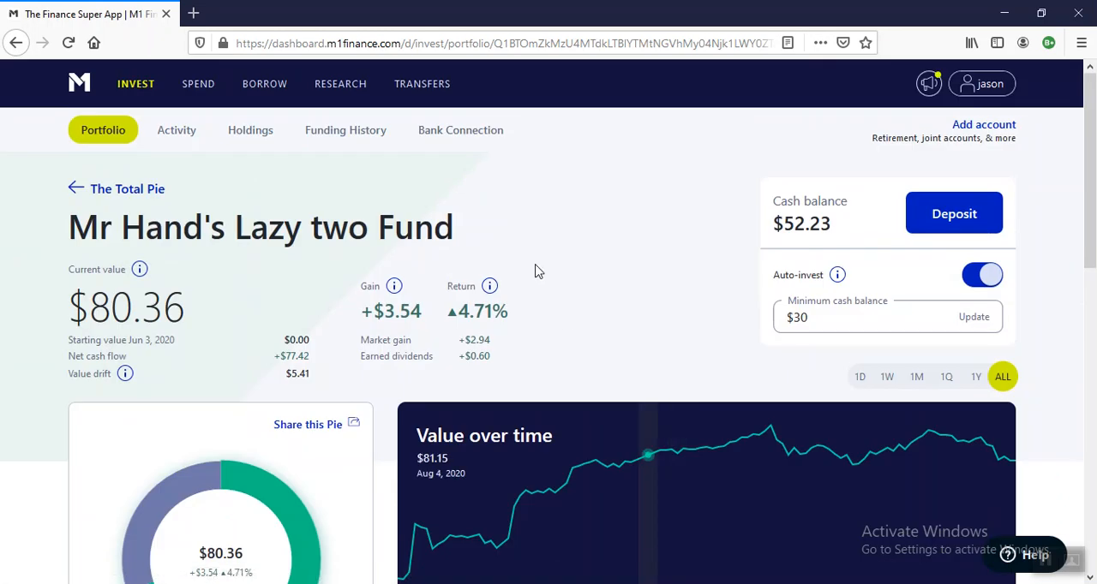
{"action": "mouse_move", "coordinate": [647, 241]}
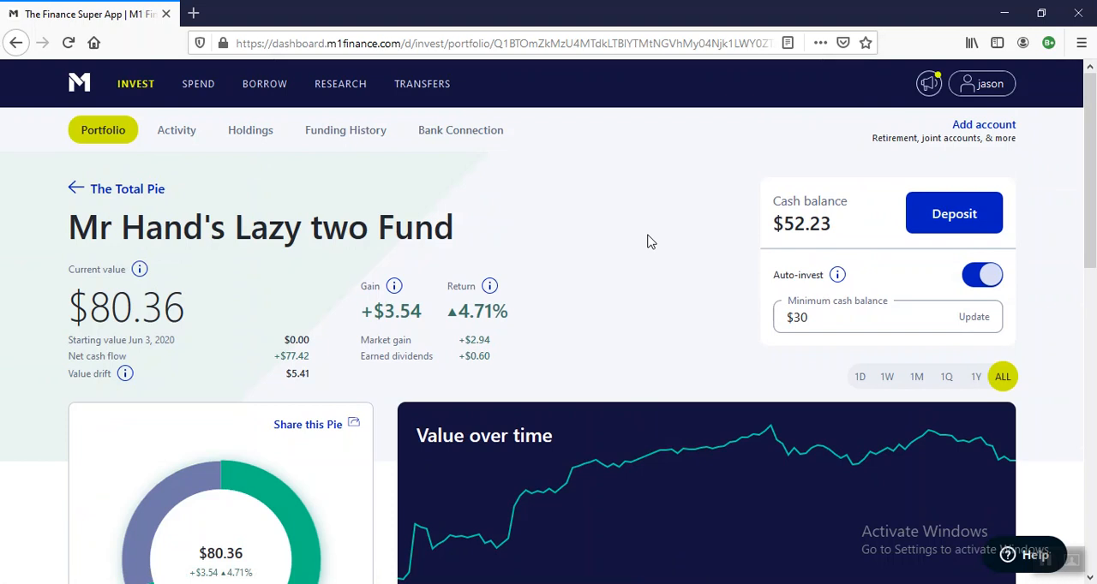
{"action": "mouse_move", "coordinate": [552, 240]}
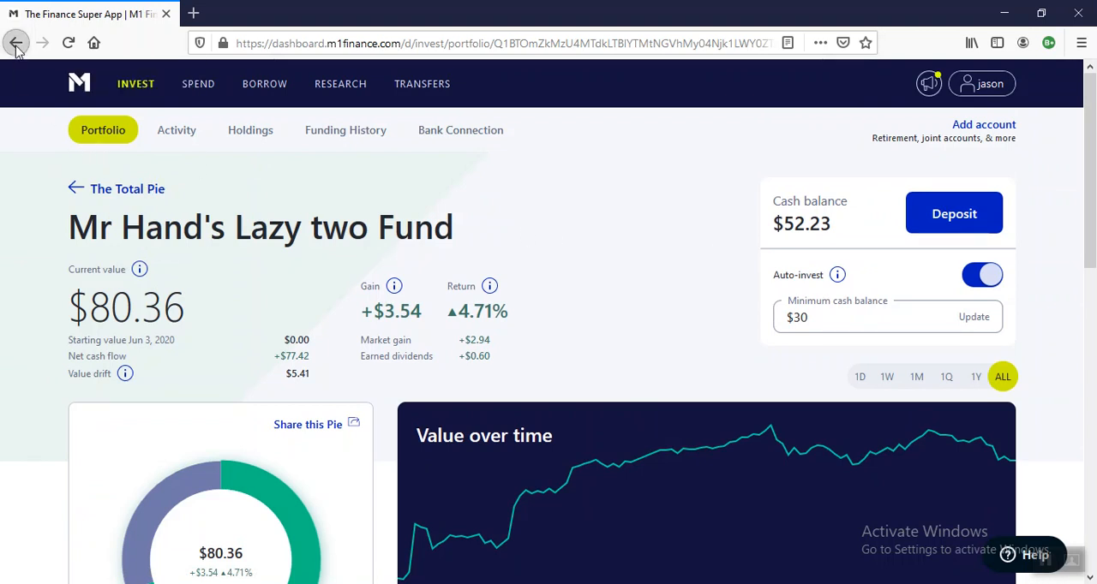
Scroll The UniBawler pie ($79.99, +$4.60, 9.09%) down to its chart and slices.
{"action": "scroll", "scroll_direction": "down", "scroll_amount": 3}
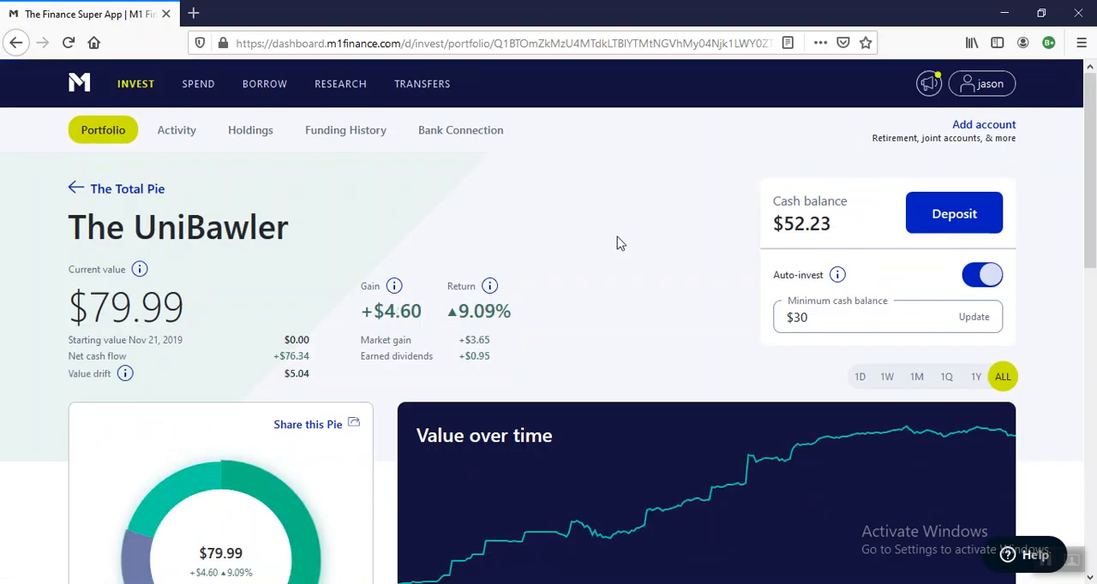
{"action": "scroll", "scroll_direction": "down", "scroll_amount": 3}
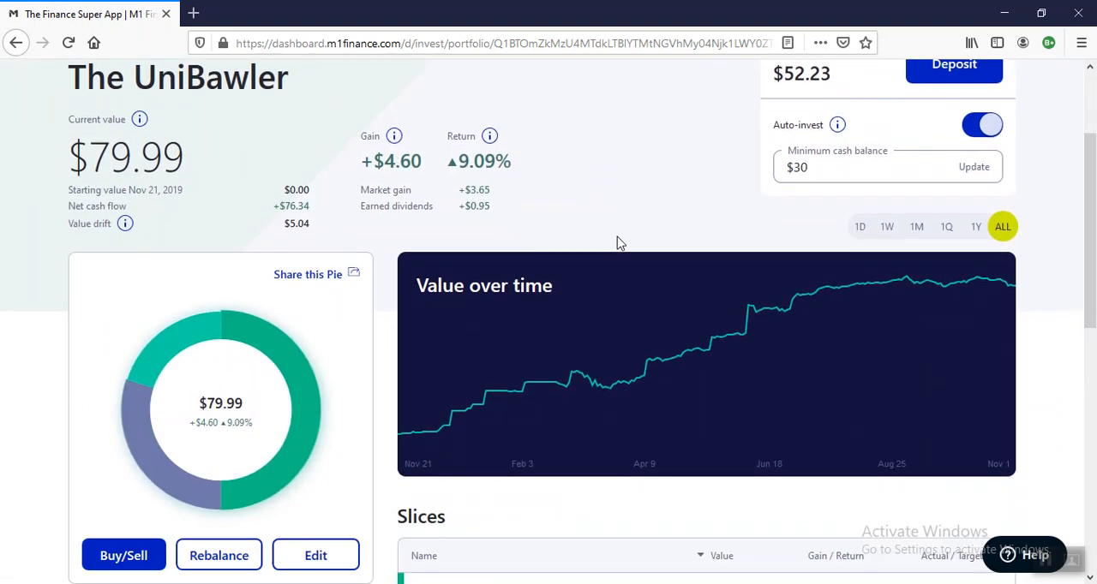
{"action": "scroll", "scroll_direction": "down", "scroll_amount": 3}
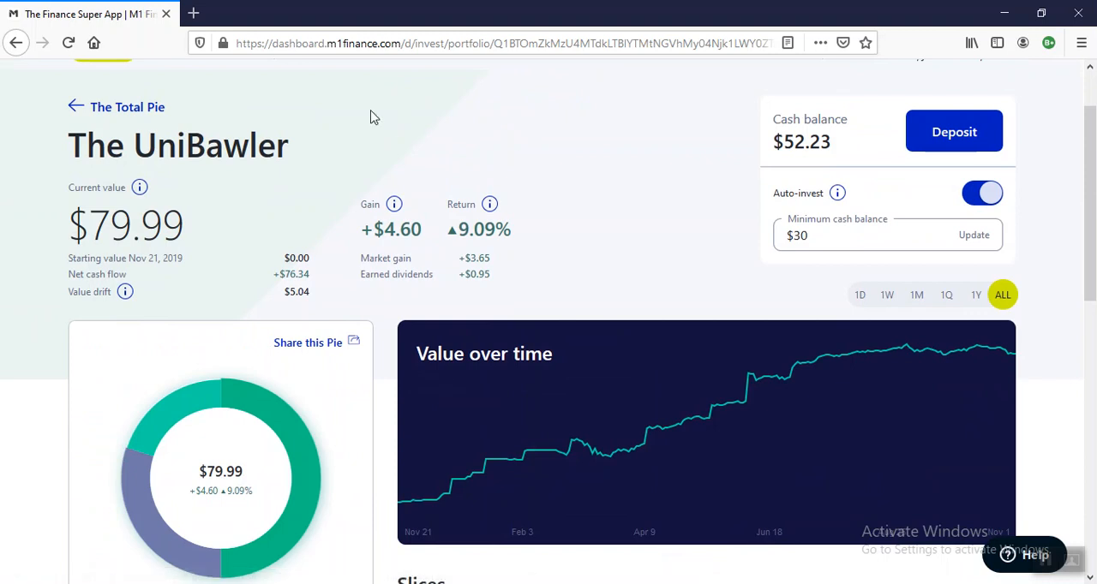
Return to The Total Pie and scroll The Bankok Bareback's VTI, VB, EDV and BND holdings.
{"action": "left_click", "coordinate": [75, 106]}
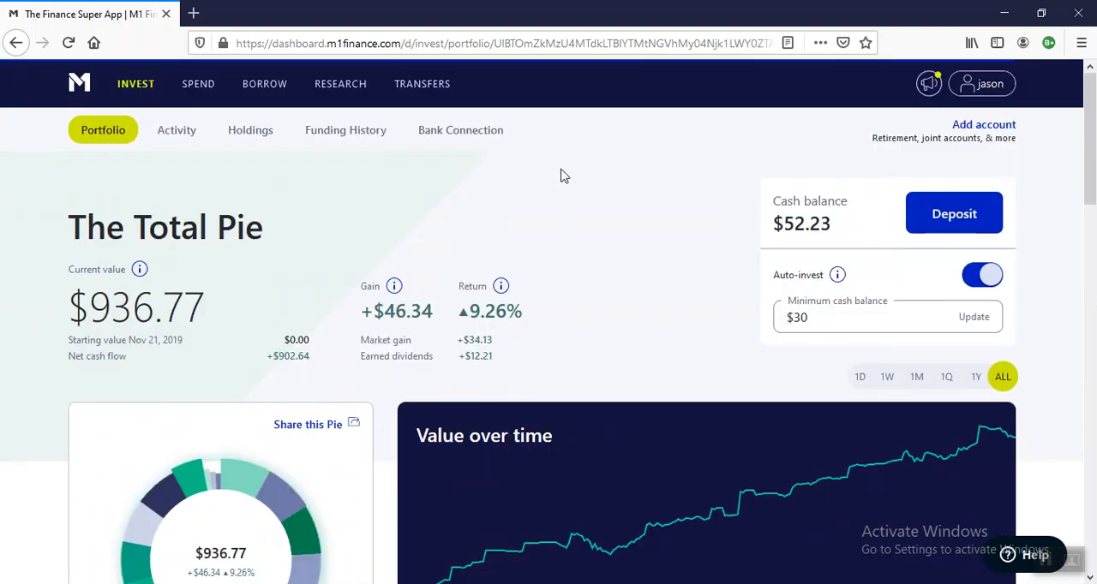
{"action": "scroll", "scroll_direction": "down", "scroll_amount": 3}
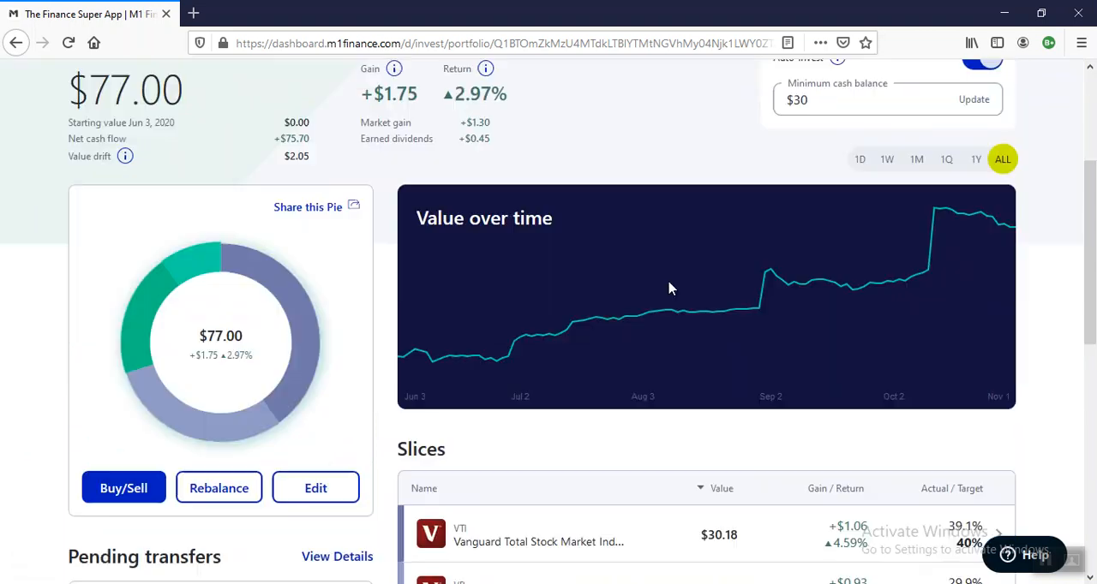
{"action": "scroll", "scroll_direction": "down", "scroll_amount": 3}
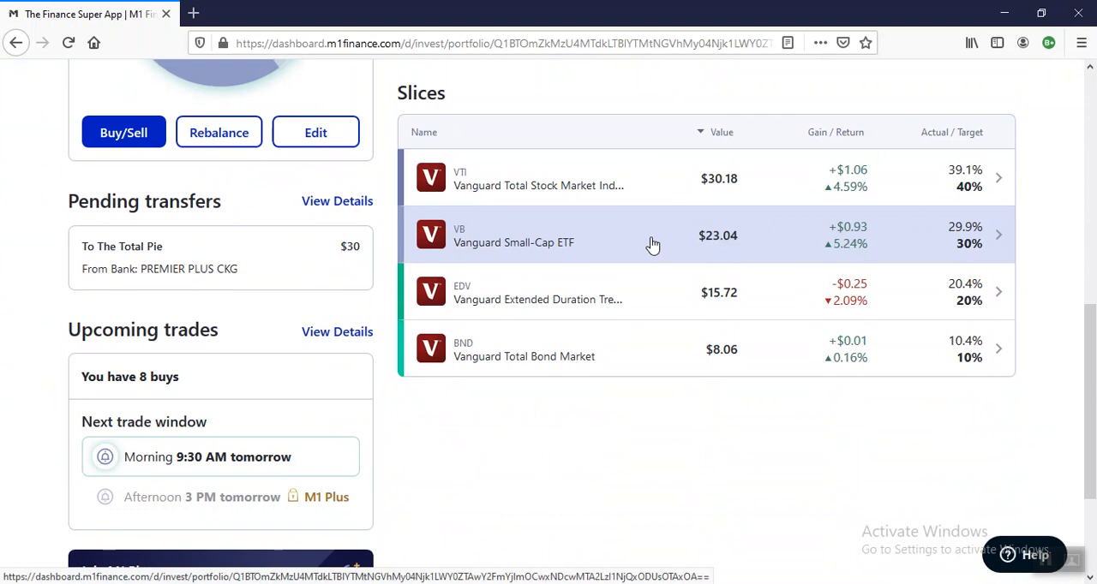
{"action": "mouse_move", "coordinate": [645, 299]}
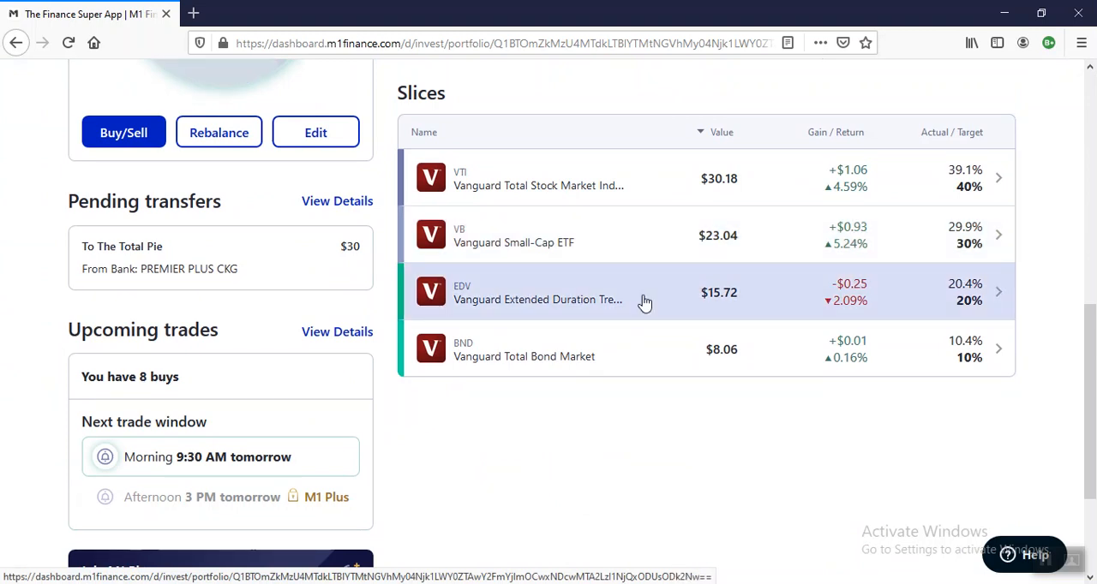
{"action": "mouse_move", "coordinate": [672, 364]}
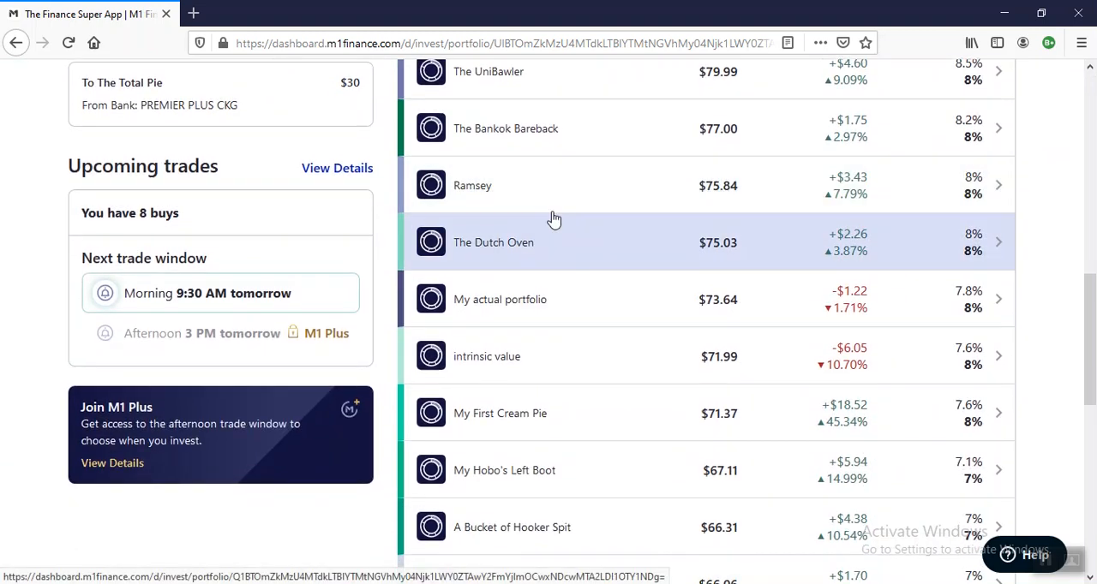
{"action": "left_click", "coordinate": [472, 185]}
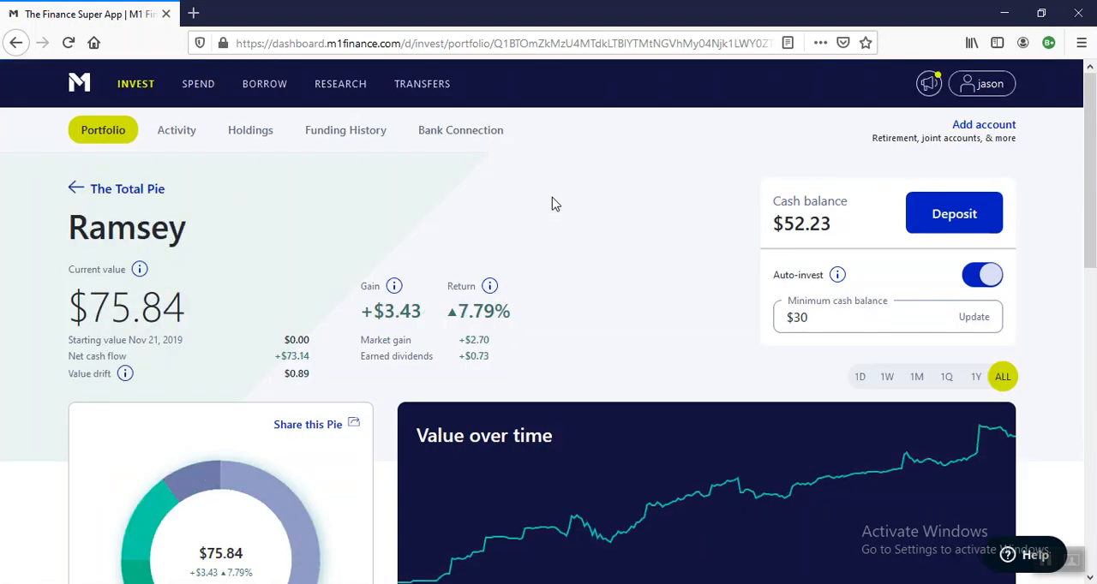
{"action": "mouse_move", "coordinate": [573, 266]}
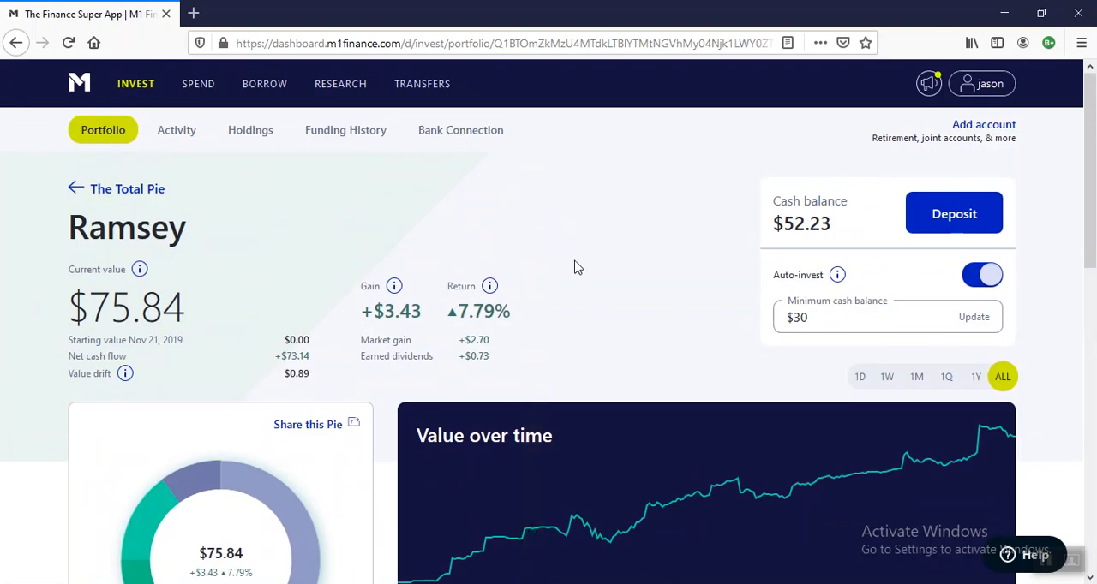
{"action": "mouse_move", "coordinate": [540, 281]}
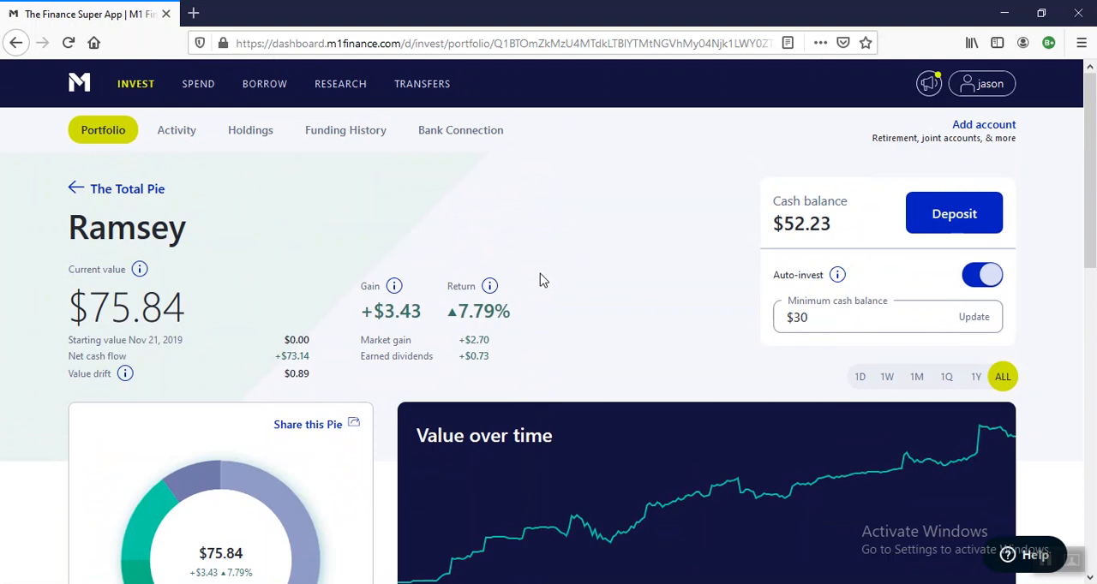
{"action": "scroll", "scroll_direction": "down", "scroll_amount": 3}
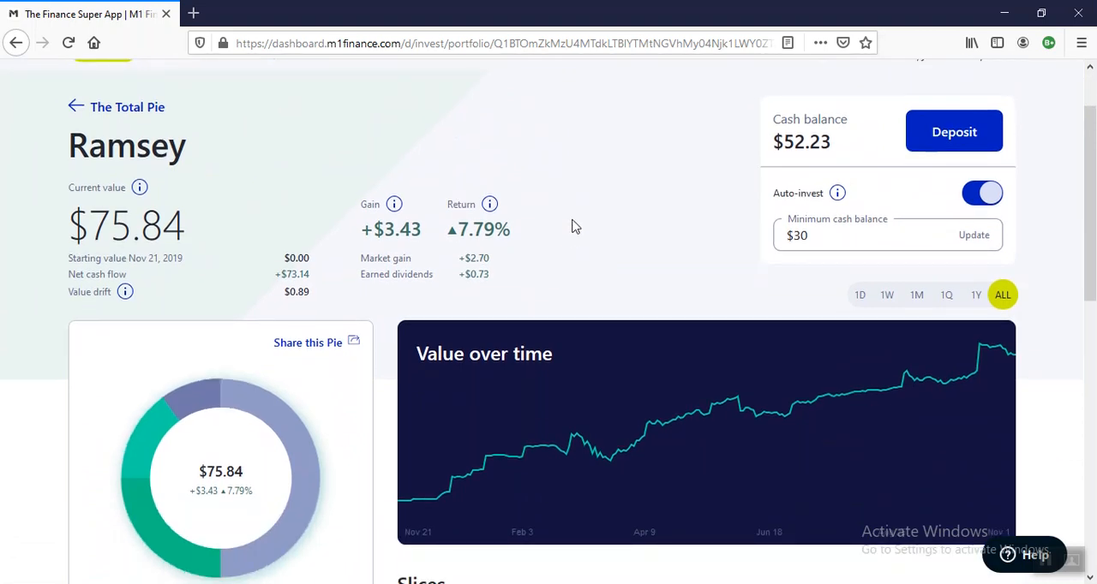
{"action": "scroll", "scroll_direction": "down", "scroll_amount": 3}
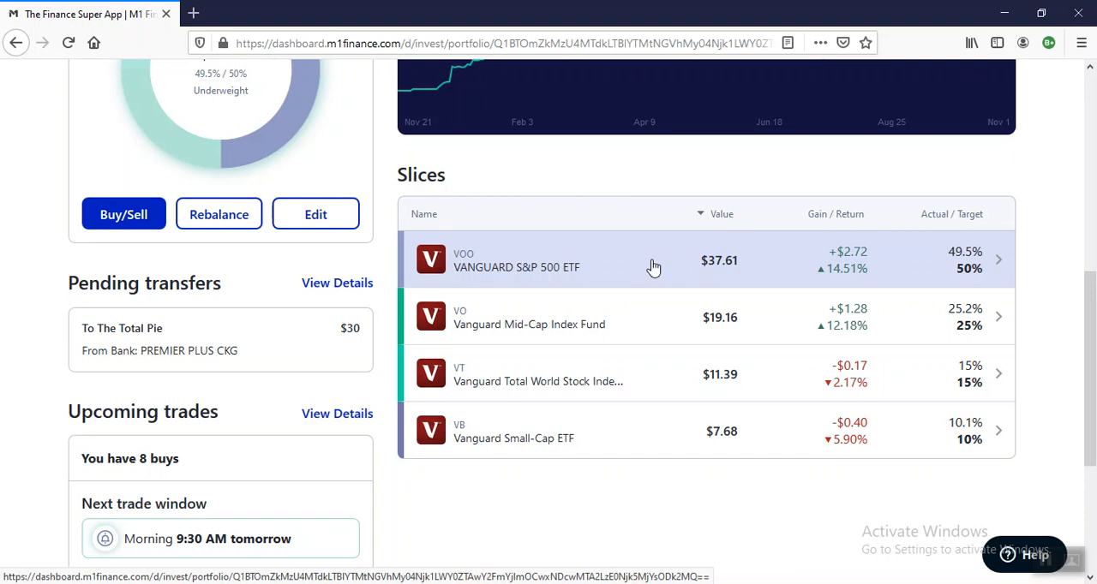
{"action": "mouse_move", "coordinate": [647, 281]}
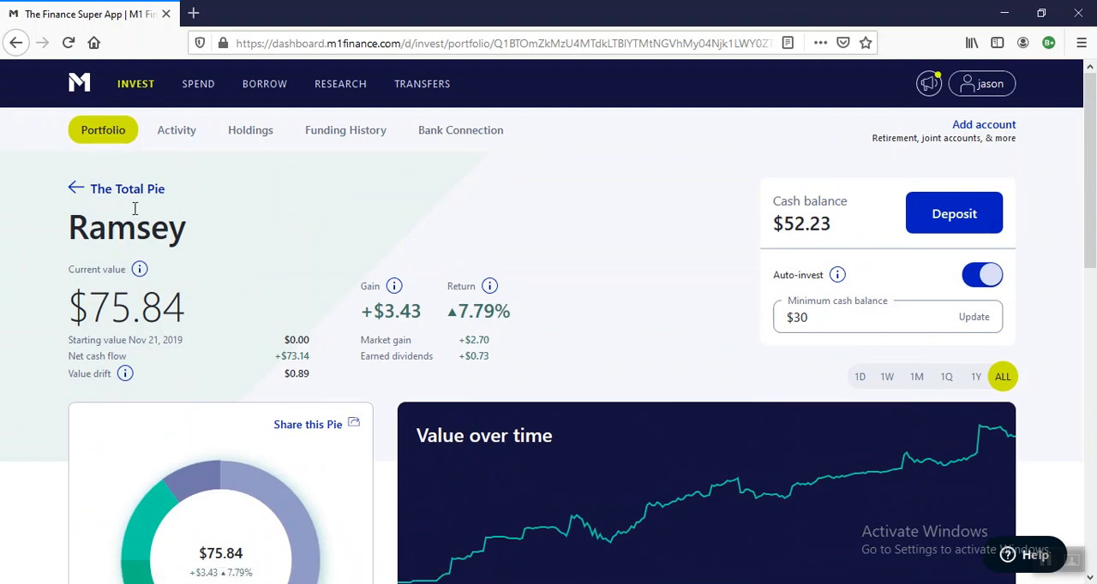
Scroll The Dutch Oven pie's holdings ($75.03, +$2.26), then the Total Pie's sub-pie list.
{"action": "scroll", "scroll_direction": "down", "scroll_amount": 3}
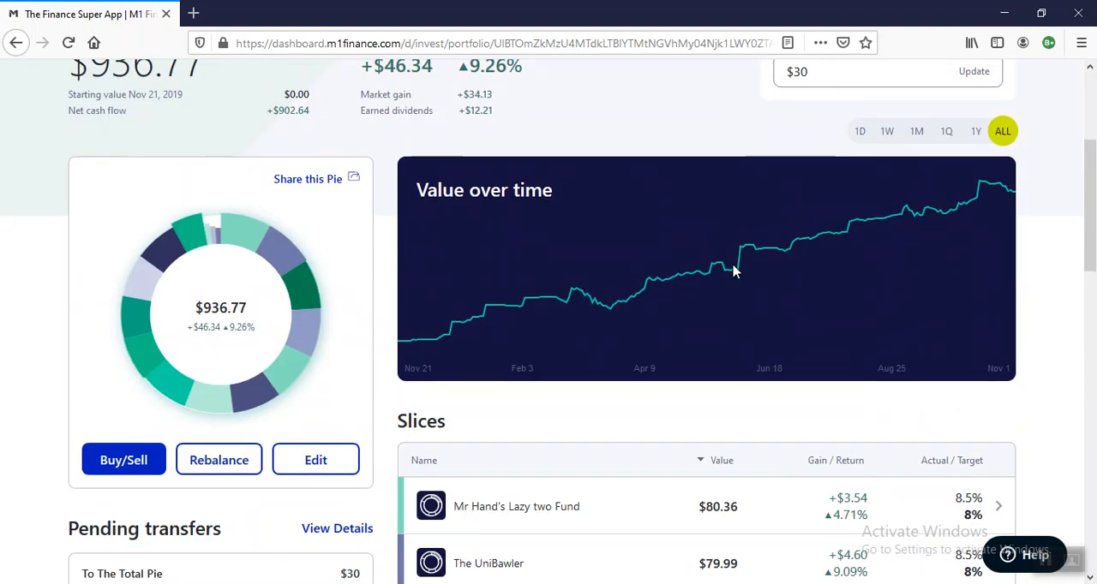
{"action": "scroll", "scroll_direction": "down", "scroll_amount": 3}
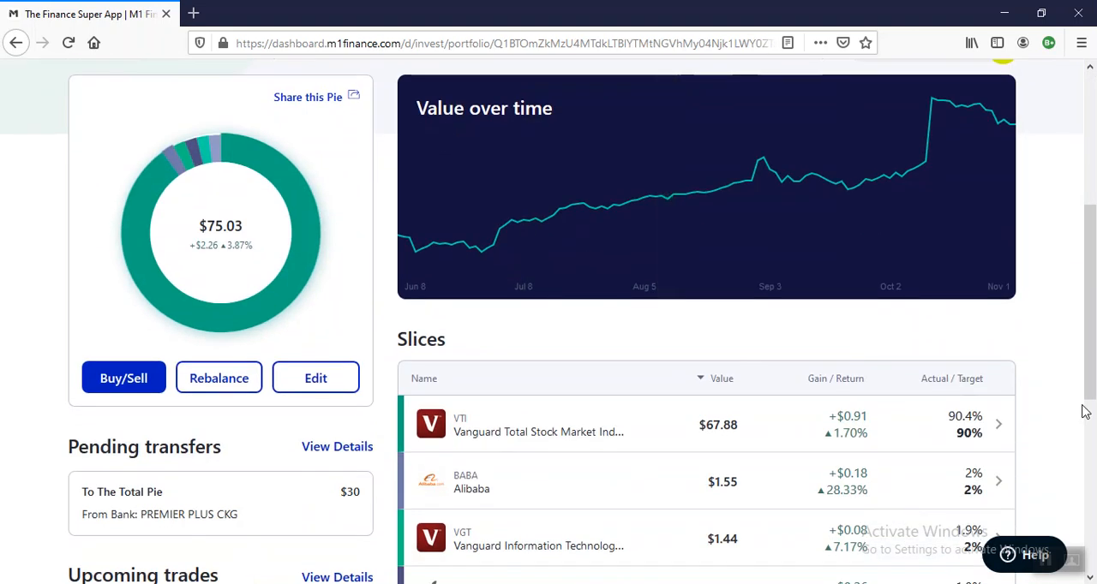
{"action": "scroll", "scroll_direction": "down", "scroll_amount": 3}
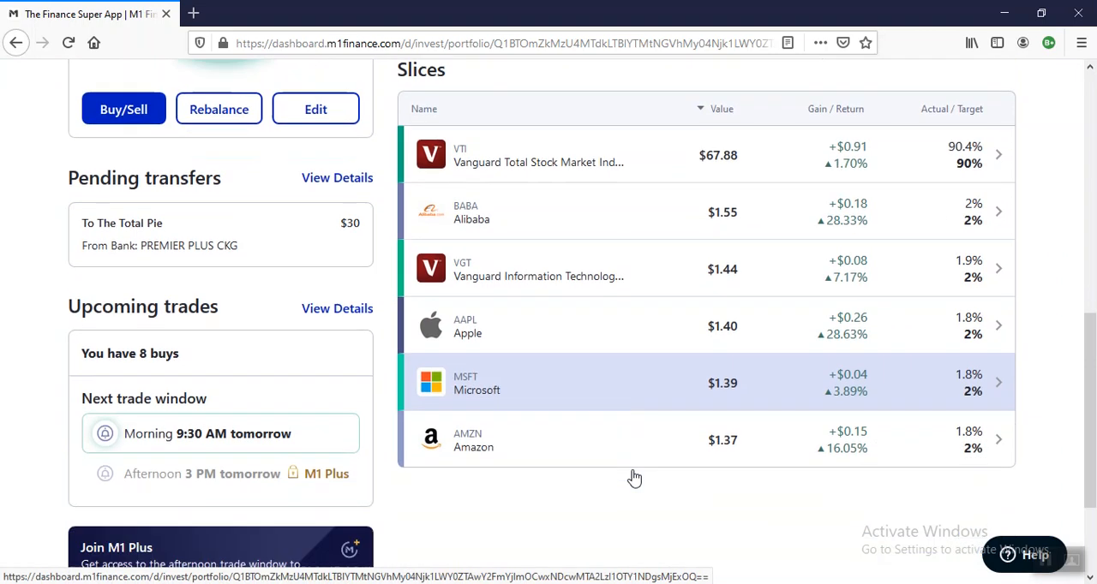
{"action": "scroll", "scroll_direction": "down", "scroll_amount": 3}
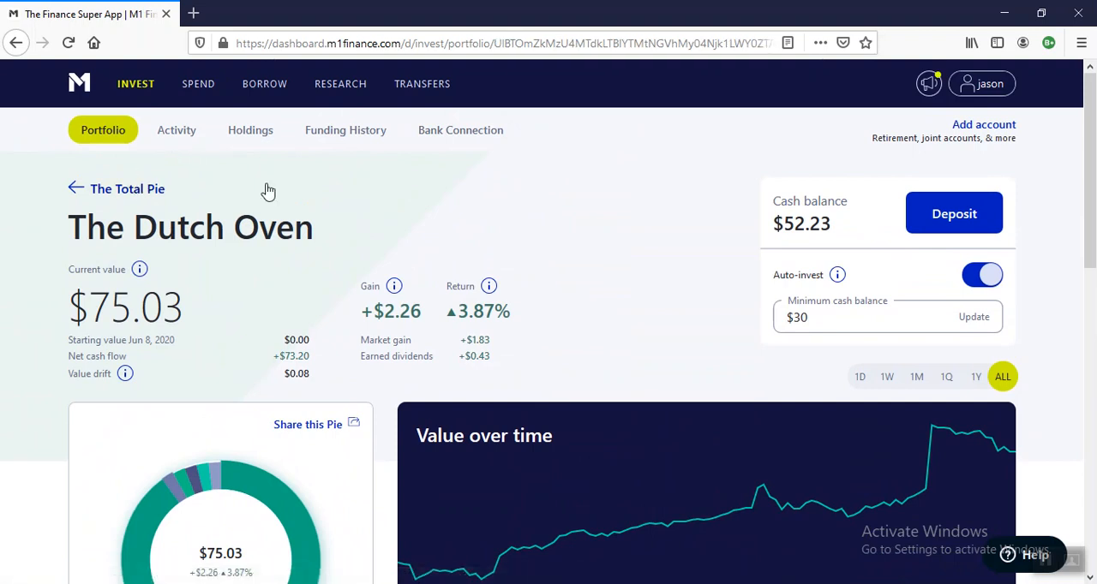
{"action": "scroll", "scroll_direction": "down", "scroll_amount": 3}
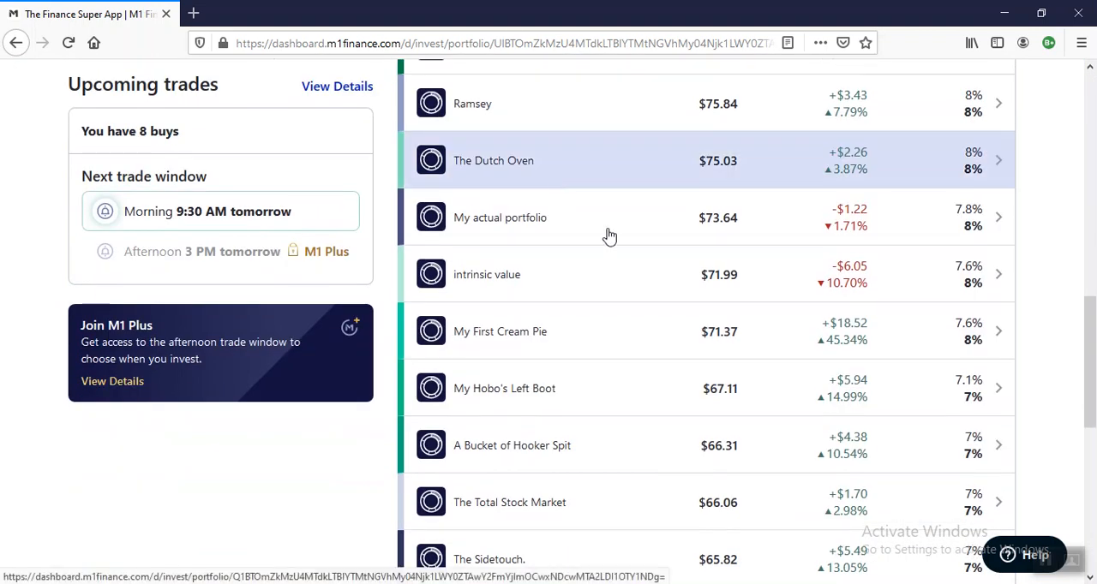
Open My actual portfolio ($73.64, −$1.22) and scroll its slices from VGT to SLYV.
{"action": "left_click", "coordinate": [500, 217]}
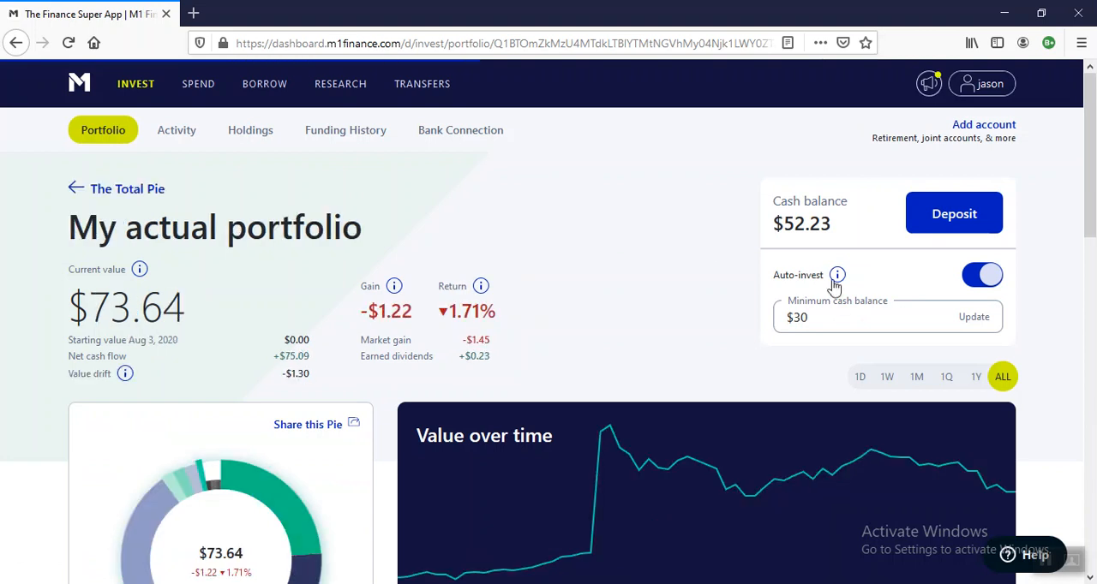
{"action": "scroll", "scroll_direction": "down", "scroll_amount": 3}
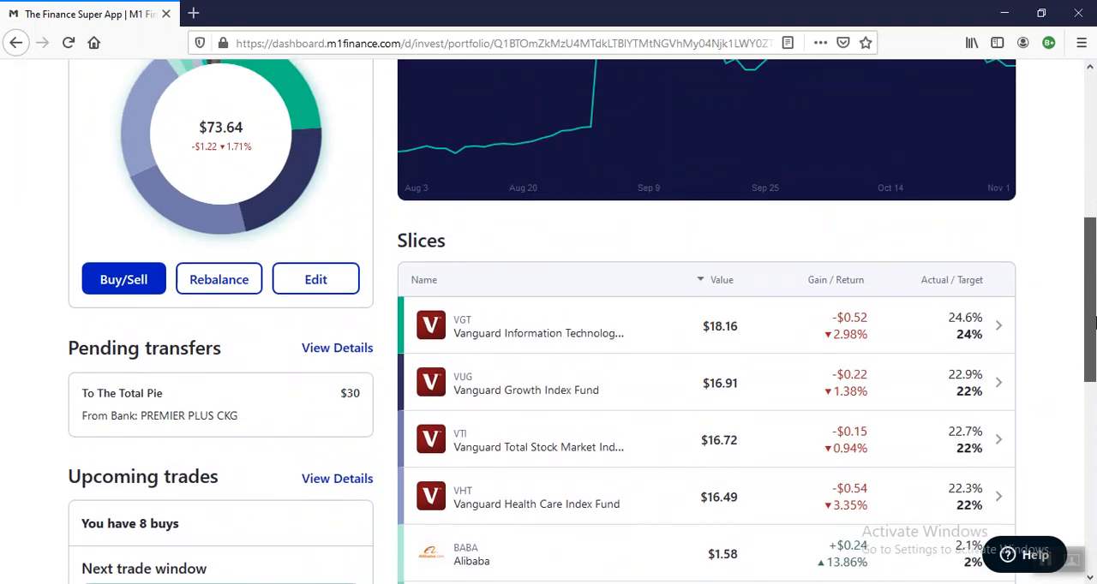
{"action": "mouse_move", "coordinate": [684, 332]}
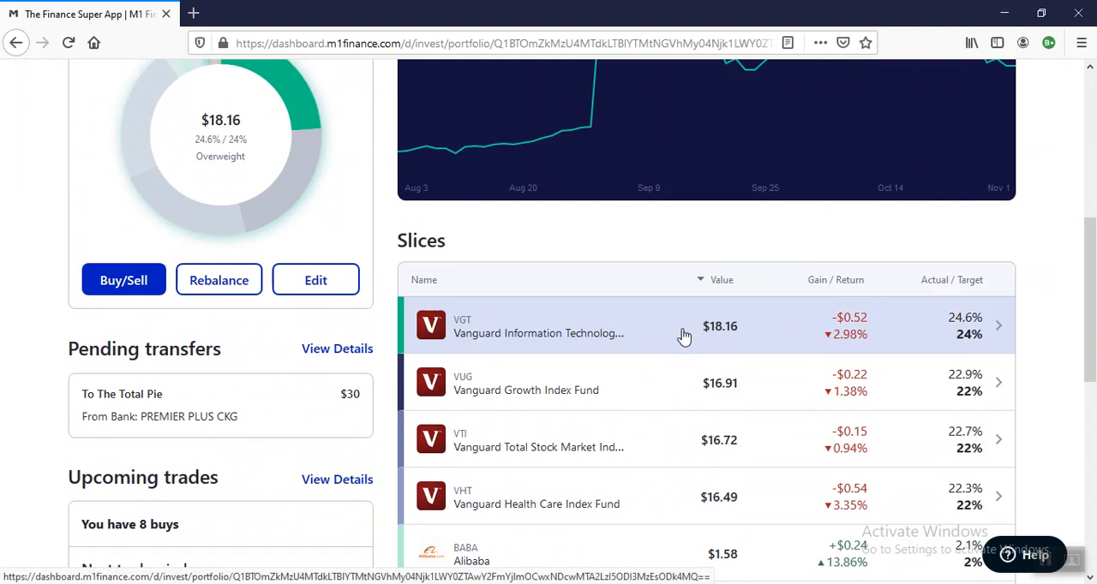
{"action": "mouse_move", "coordinate": [619, 330]}
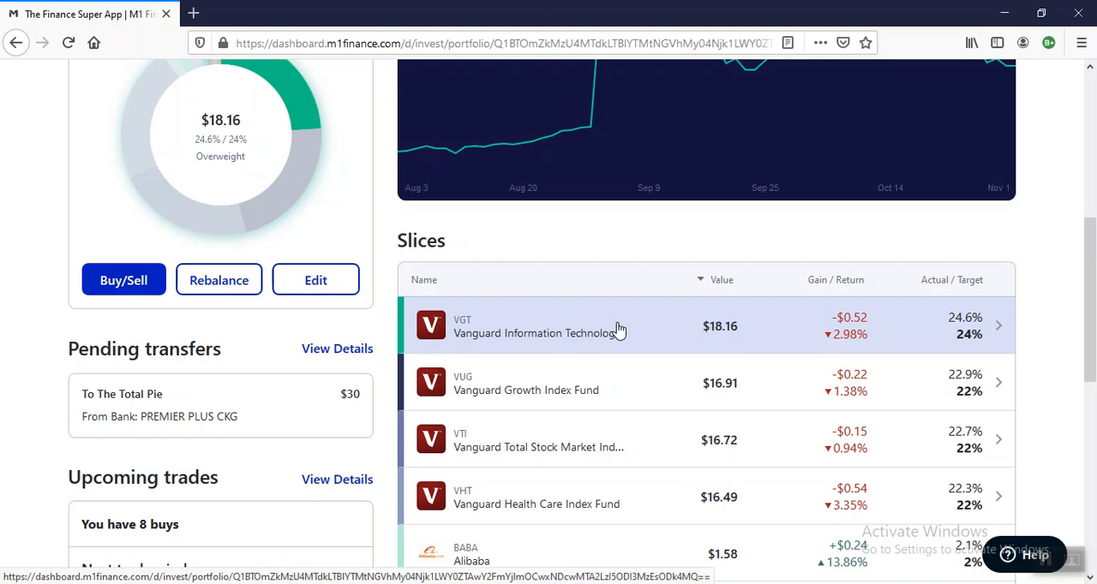
{"action": "scroll", "scroll_direction": "down", "scroll_amount": 3}
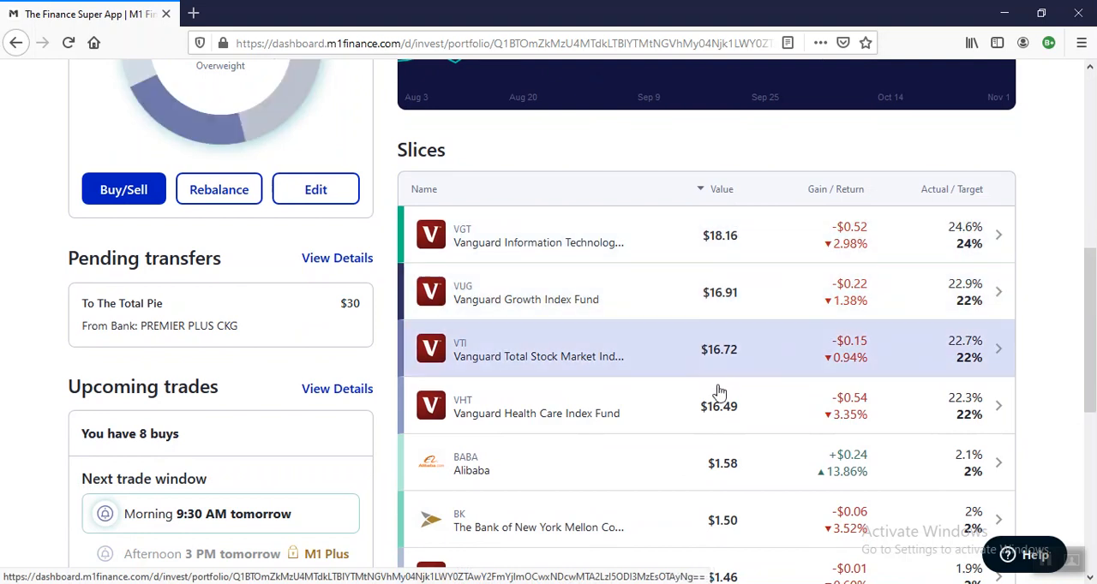
{"action": "scroll", "scroll_direction": "down", "scroll_amount": 3}
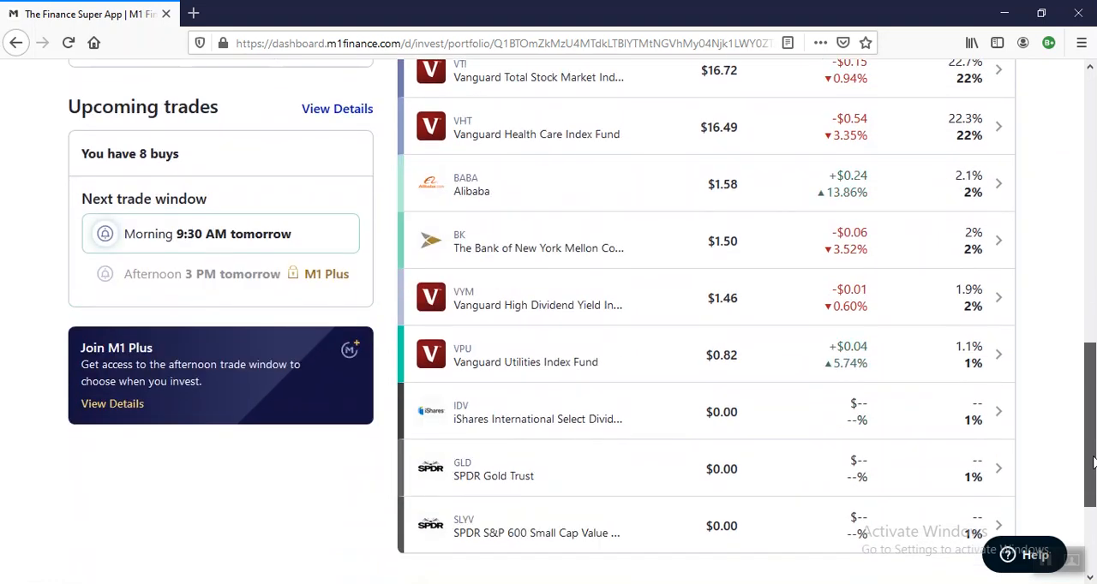
{"action": "scroll", "scroll_direction": "down", "scroll_amount": 3}
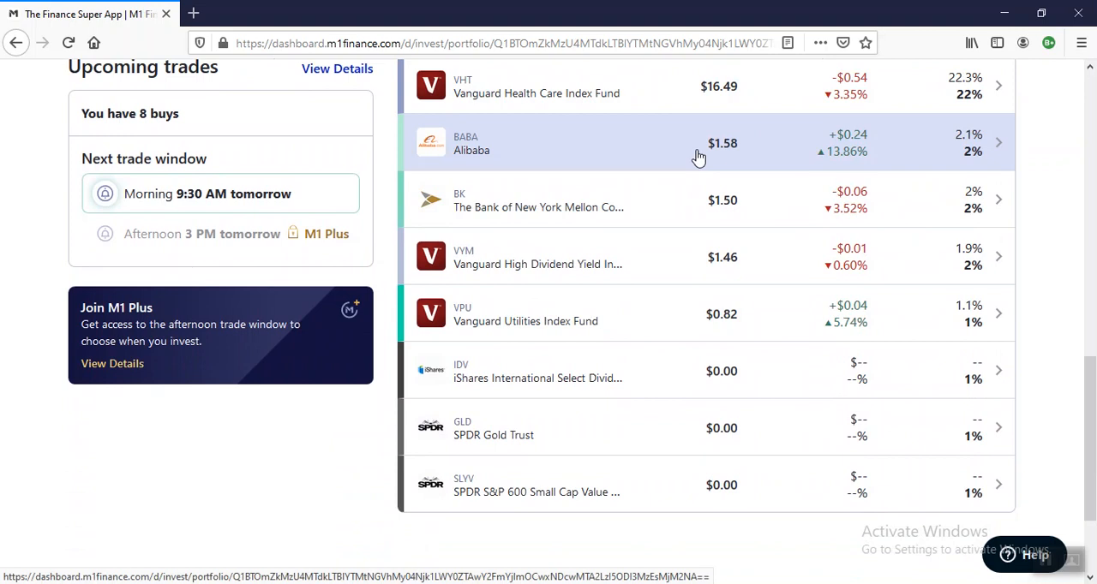
{"action": "mouse_move", "coordinate": [610, 200]}
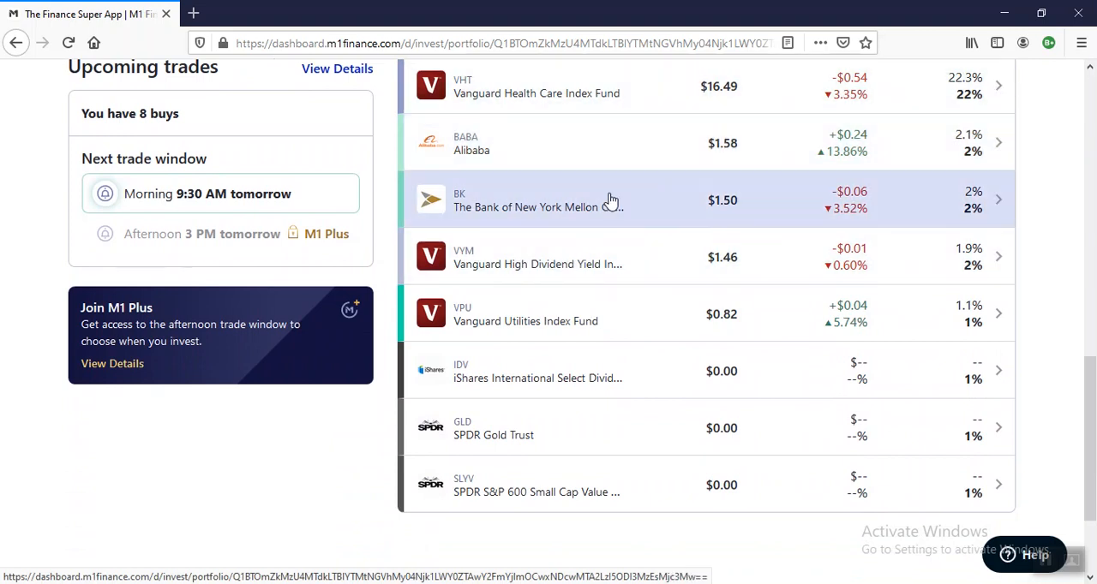
{"action": "mouse_move", "coordinate": [612, 205]}
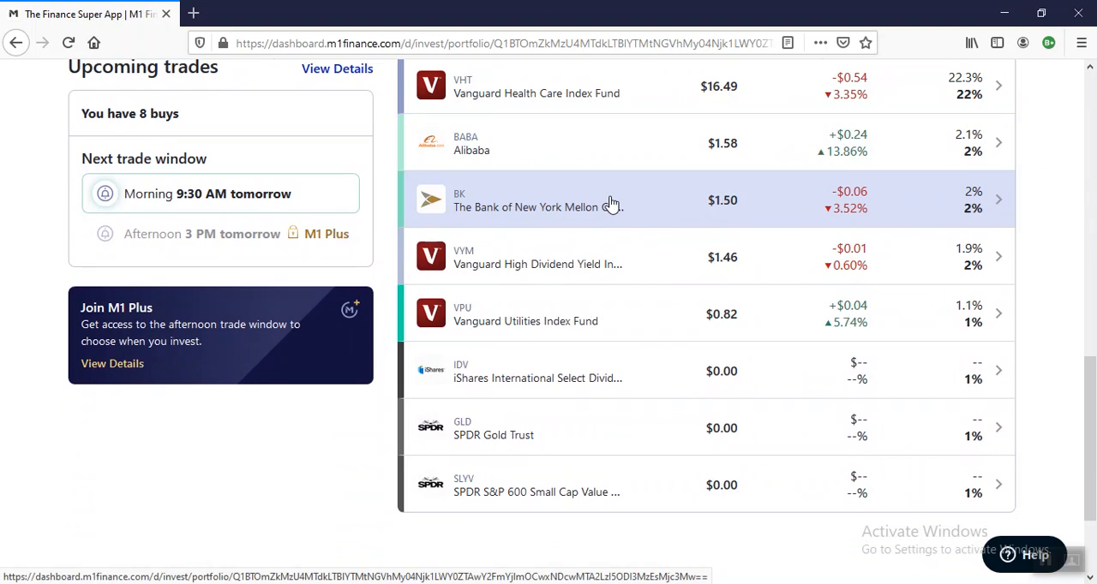
{"action": "mouse_move", "coordinate": [646, 264]}
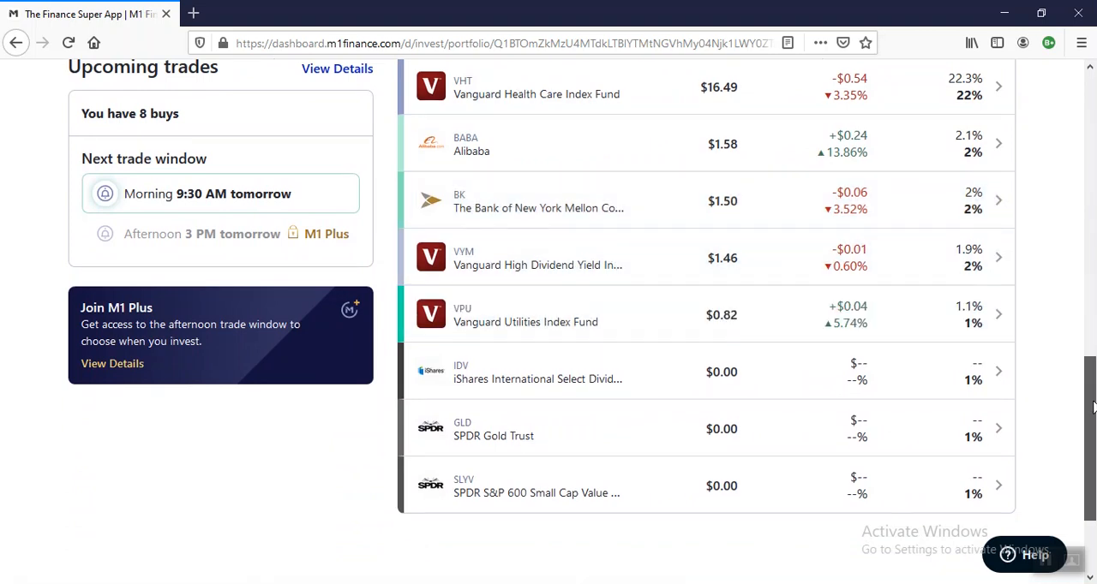
{"action": "mouse_move", "coordinate": [595, 428]}
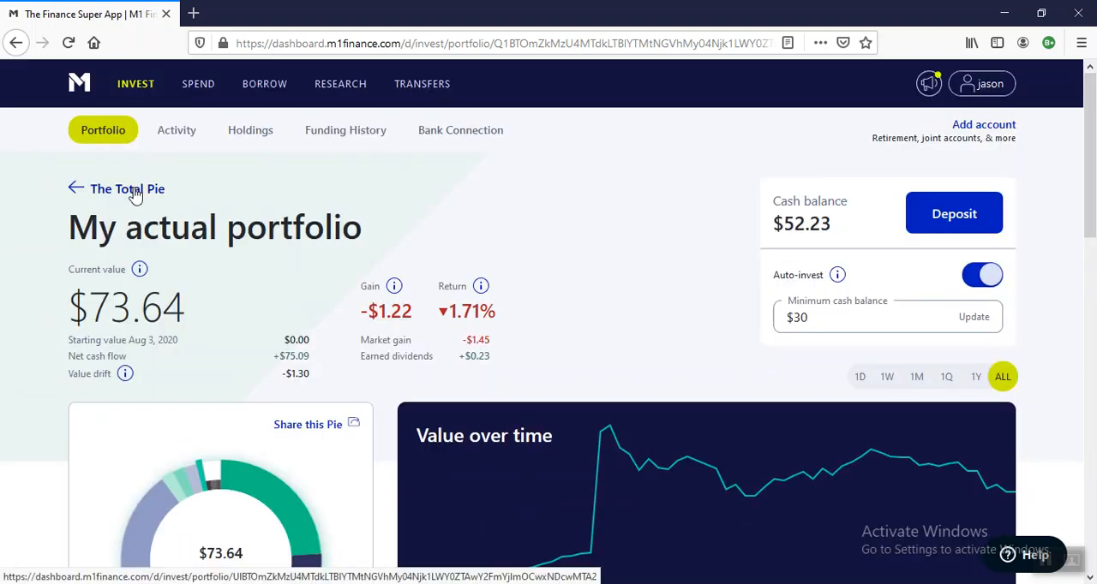
{"action": "scroll", "scroll_direction": "down", "scroll_amount": 3}
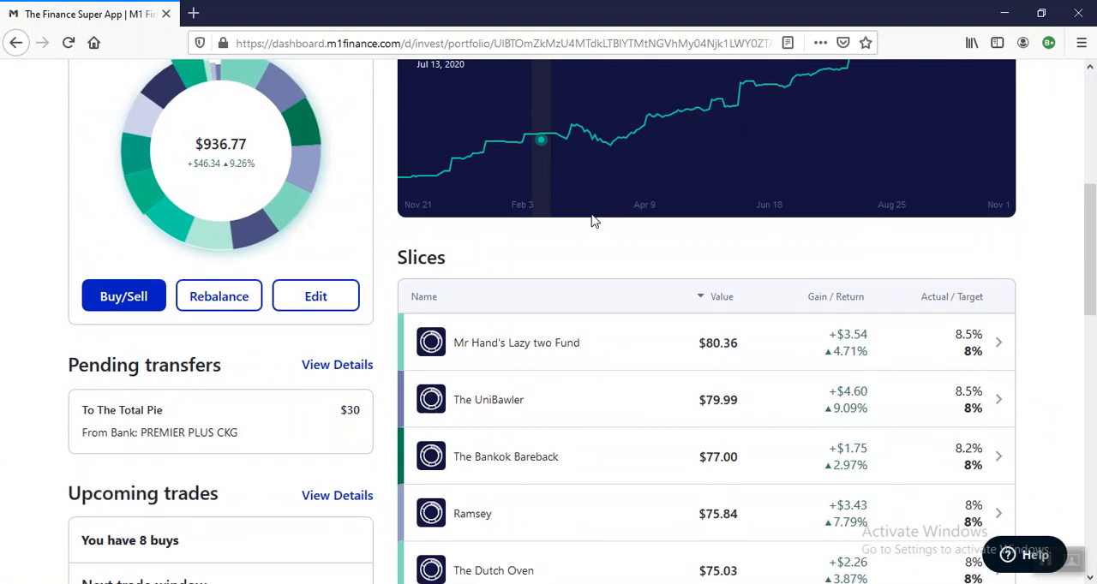
{"action": "scroll", "scroll_direction": "down", "scroll_amount": 3}
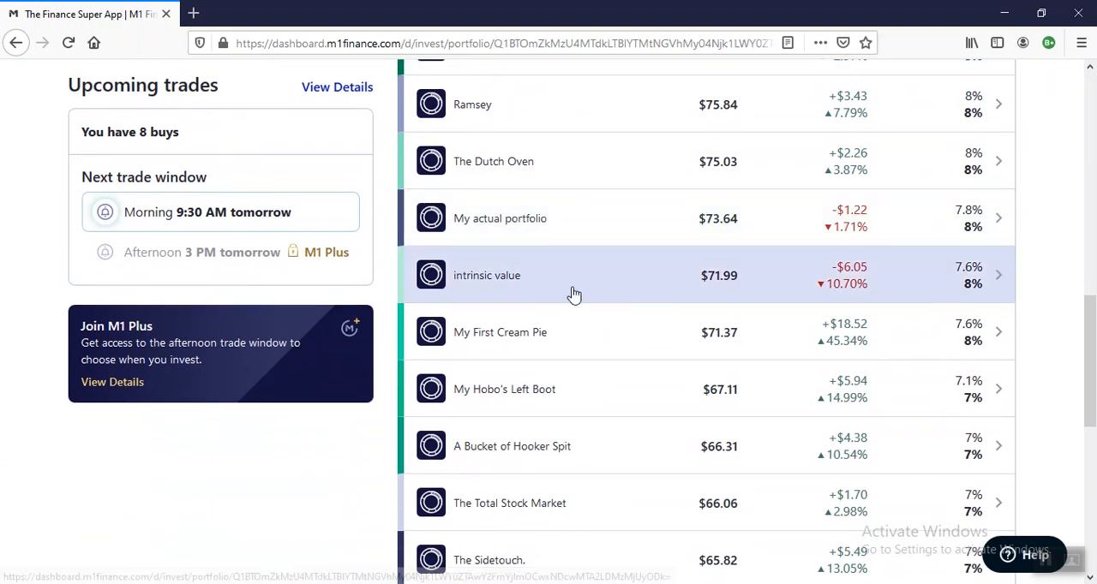
{"action": "left_click", "coordinate": [486, 275]}
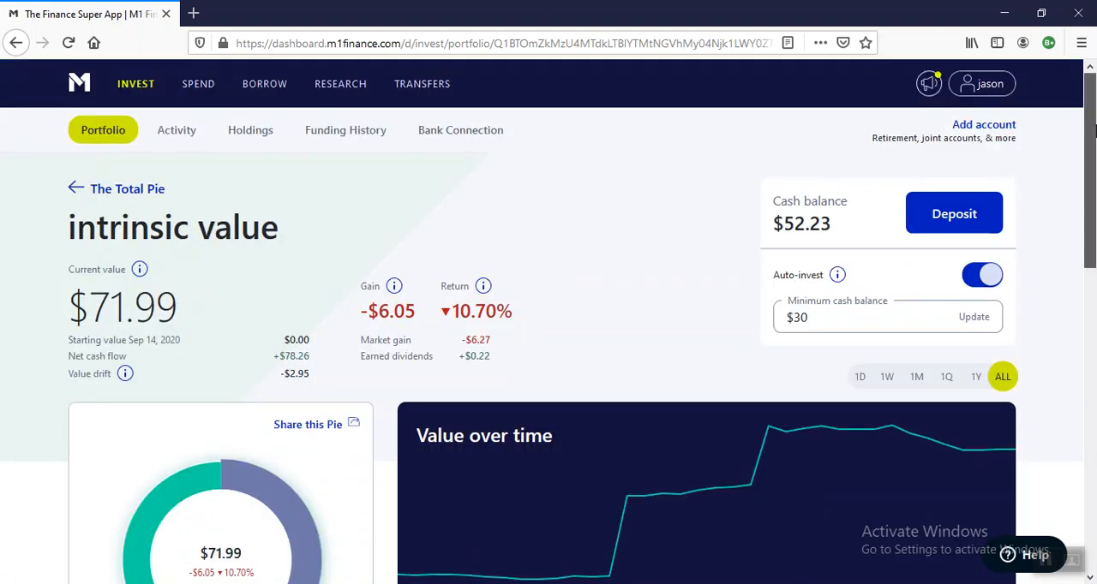
{"action": "scroll", "scroll_direction": "down", "scroll_amount": 3}
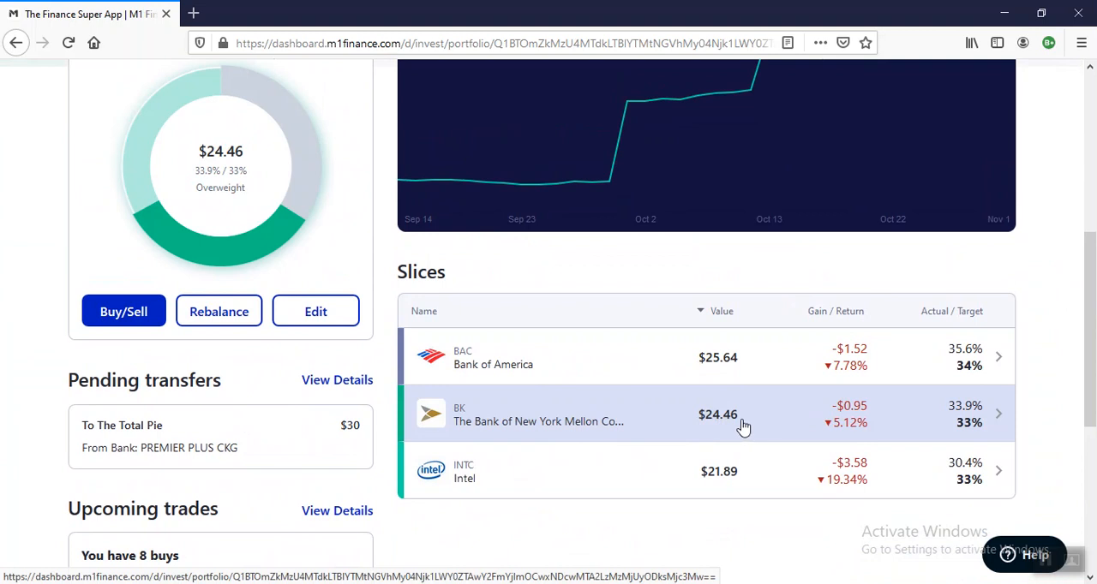
{"action": "mouse_move", "coordinate": [739, 428]}
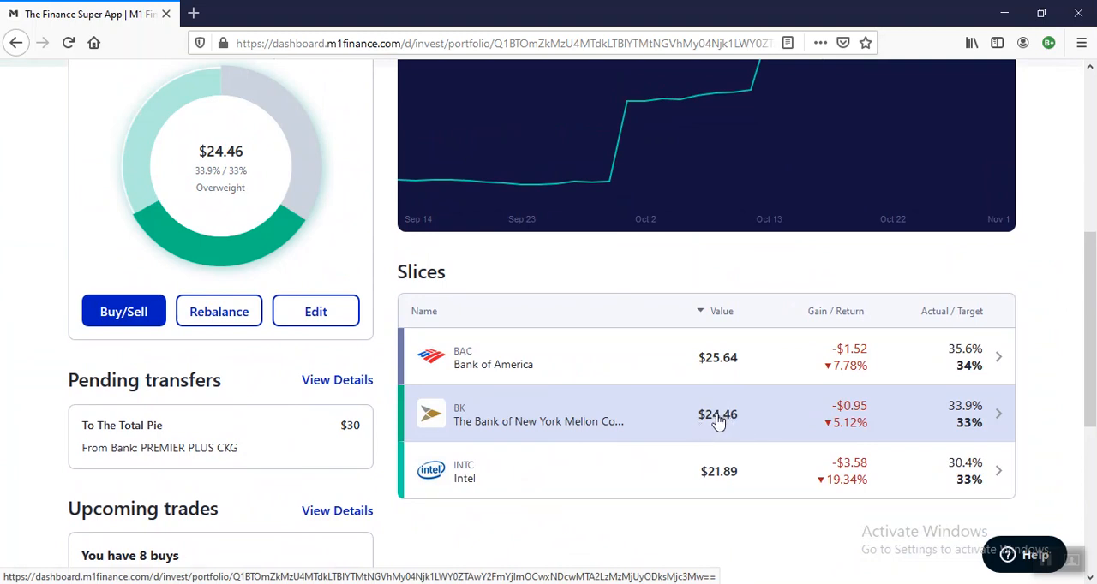
{"action": "mouse_move", "coordinate": [688, 426]}
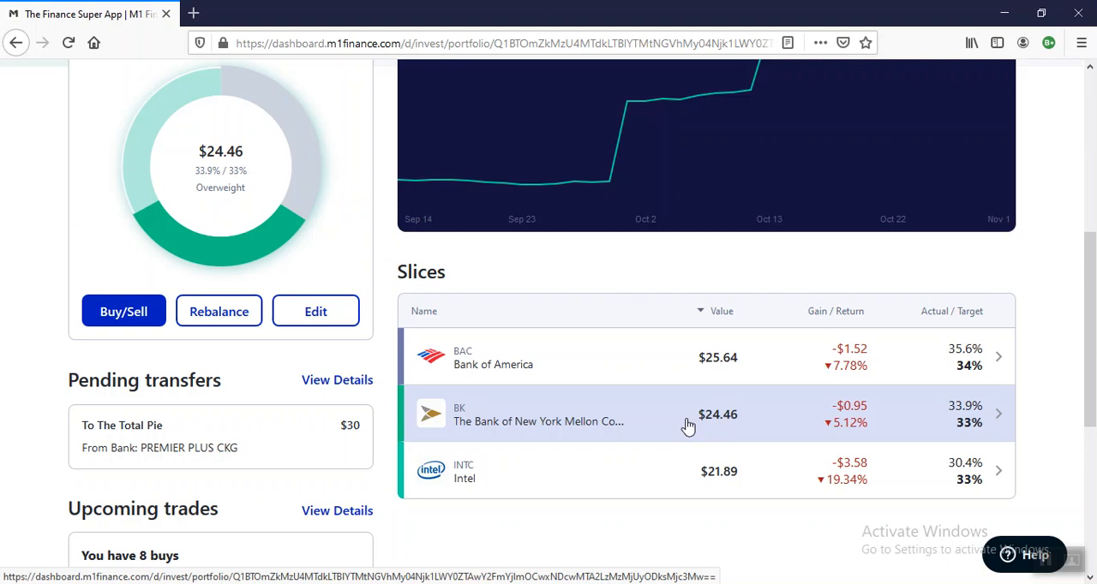
{"action": "mouse_move", "coordinate": [756, 427]}
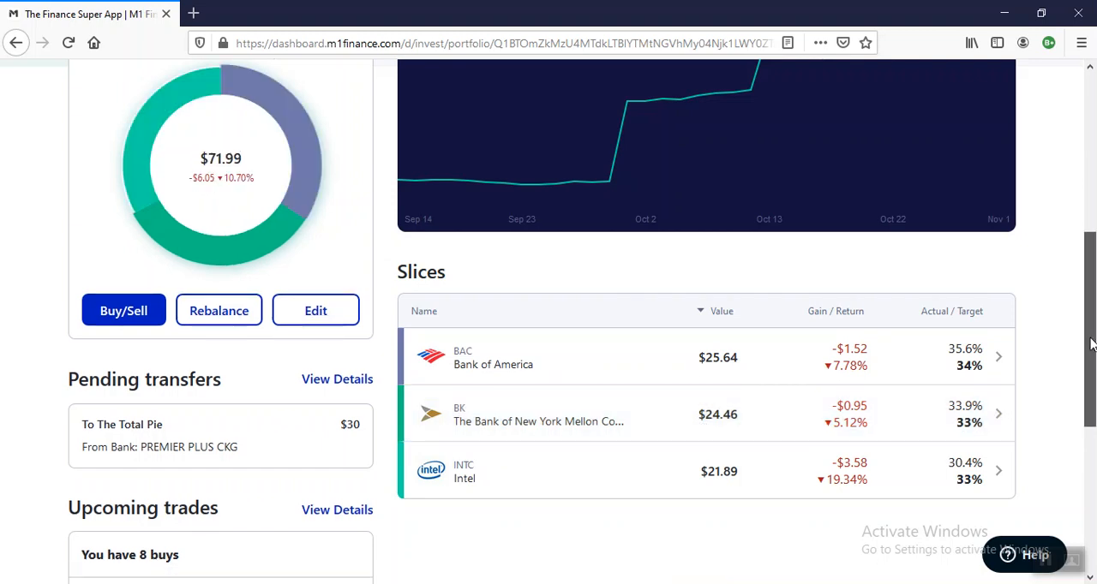
{"action": "scroll", "scroll_direction": "up", "scroll_amount": 3}
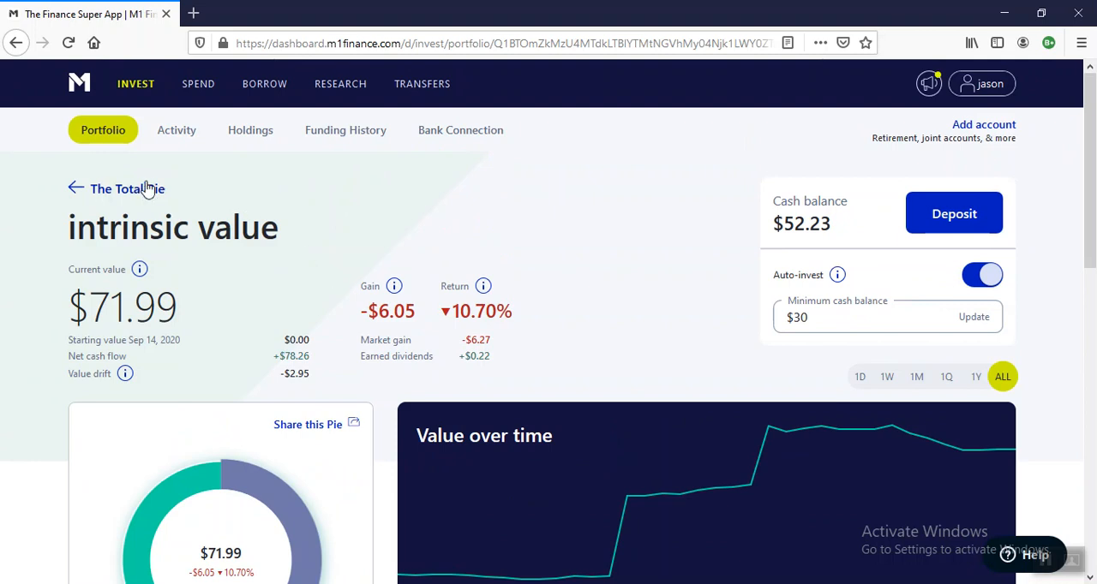
{"action": "scroll", "scroll_direction": "down", "scroll_amount": 3}
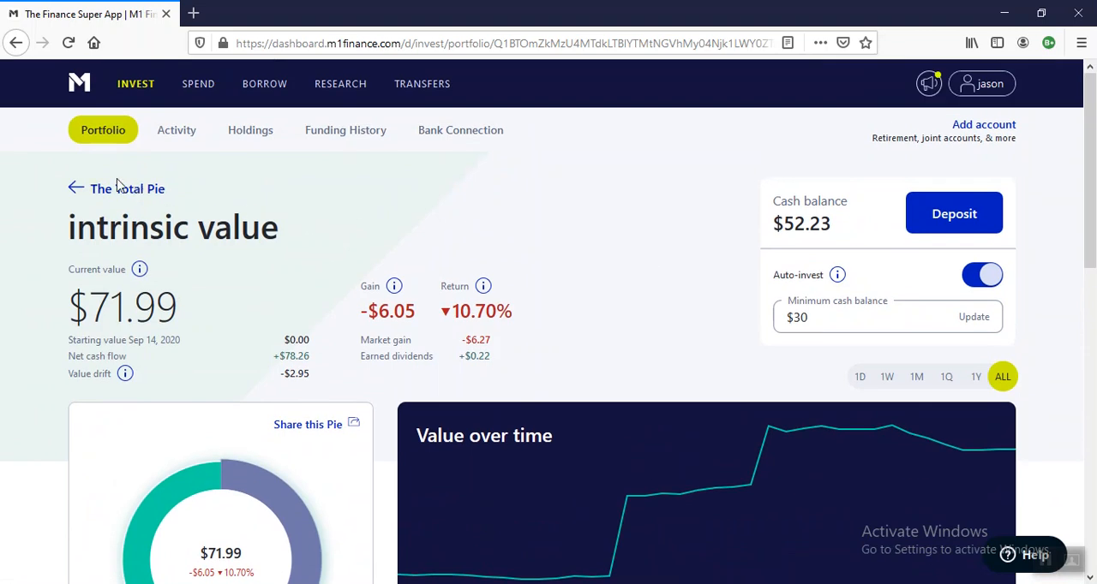
Return to The Total Pie, open My First Cream Pie ($71.37) and scroll its Microsoft-to-Walmart slices.
{"action": "left_click", "coordinate": [75, 188]}
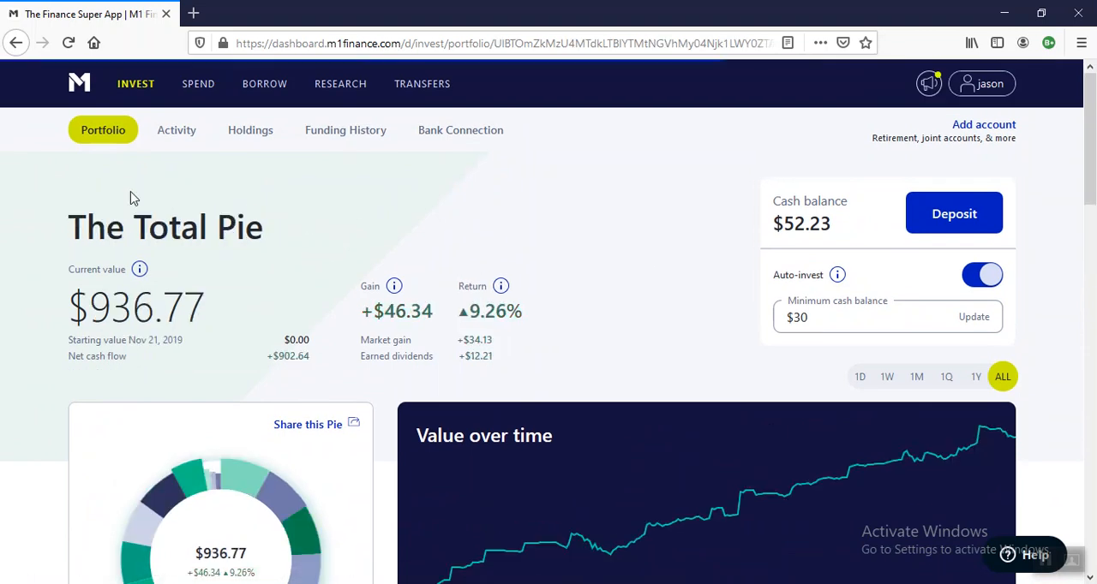
{"action": "mouse_move", "coordinate": [638, 251]}
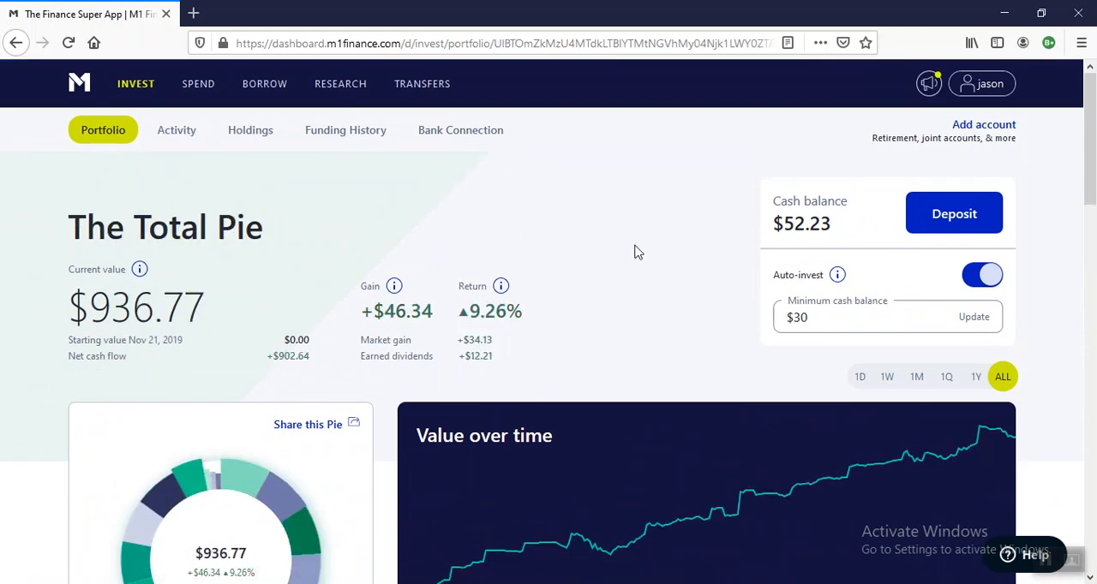
{"action": "scroll", "scroll_direction": "down", "scroll_amount": 3}
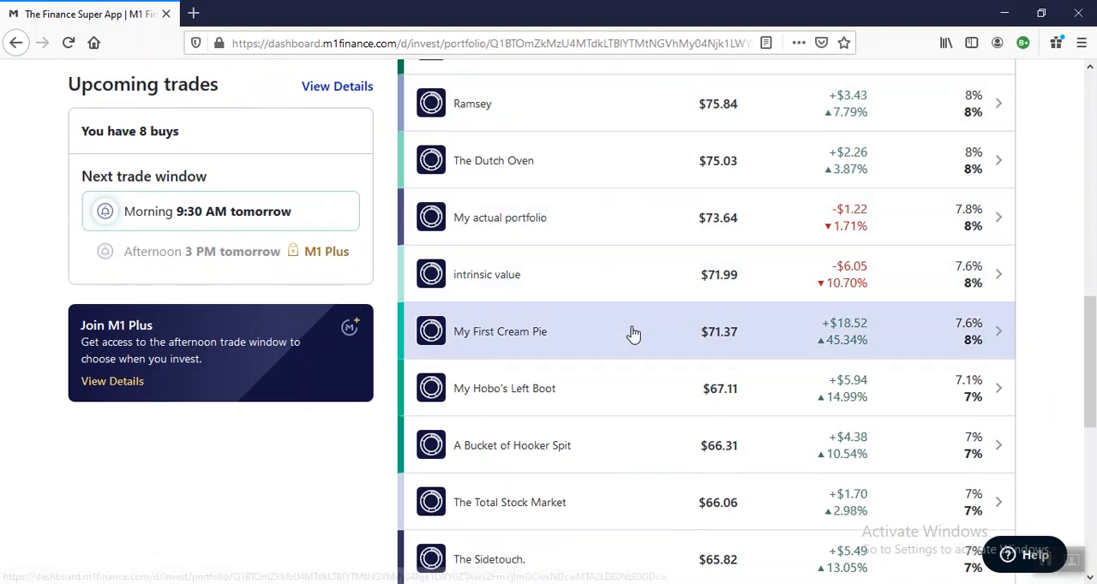
{"action": "left_click", "coordinate": [499, 331]}
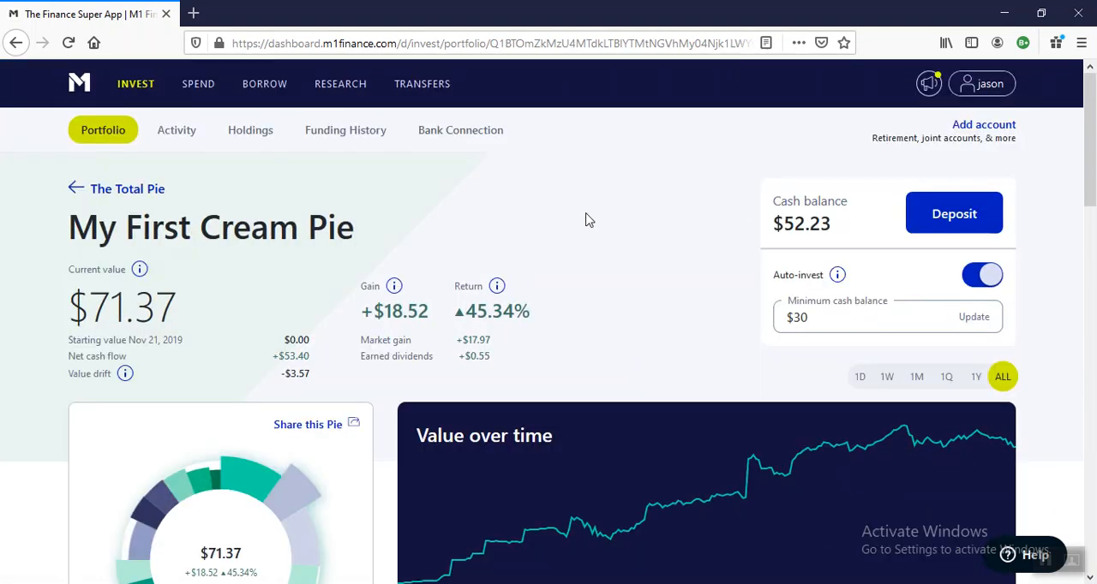
{"action": "mouse_move", "coordinate": [169, 331]}
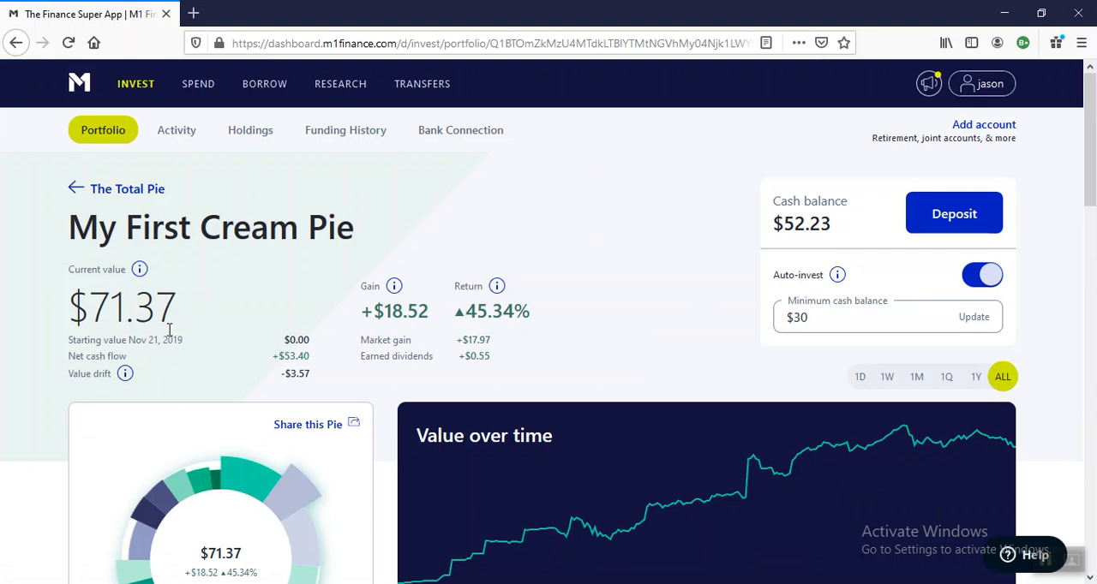
{"action": "scroll", "scroll_direction": "down", "scroll_amount": 3}
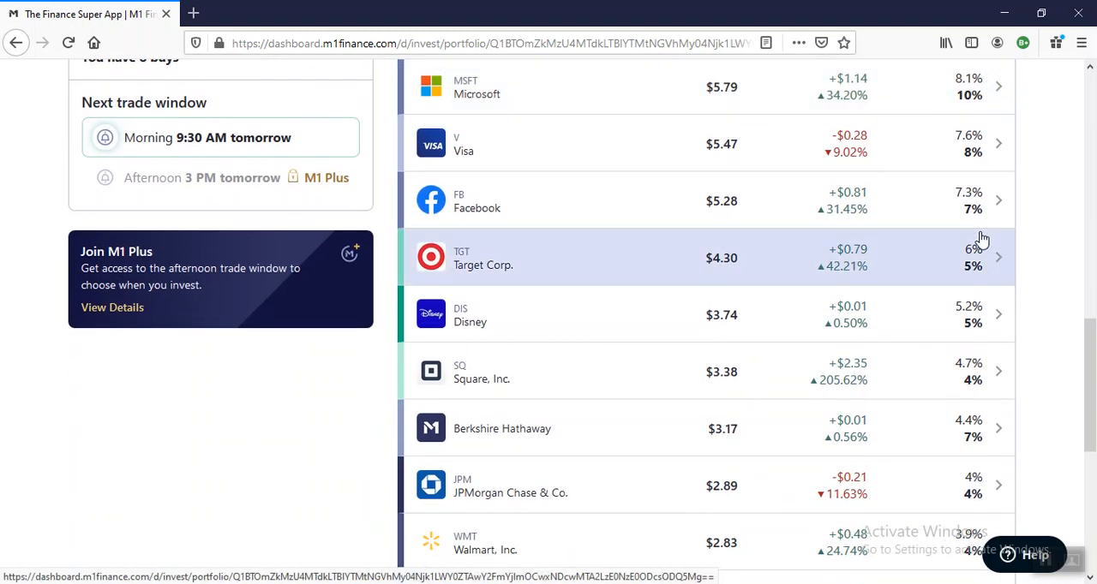
{"action": "scroll", "scroll_direction": "down", "scroll_amount": 3}
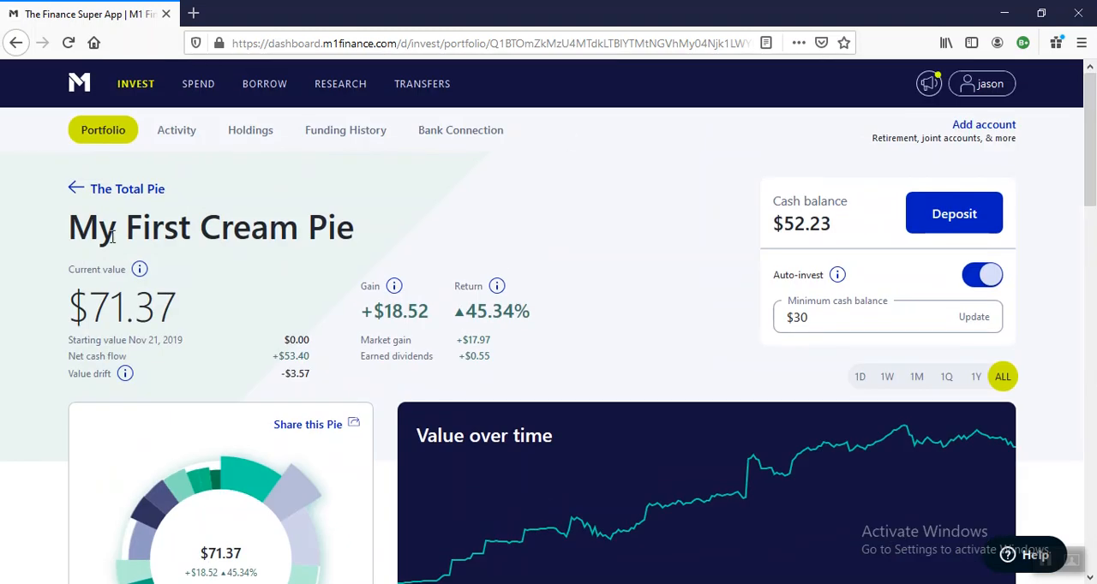
{"action": "mouse_move", "coordinate": [588, 526]}
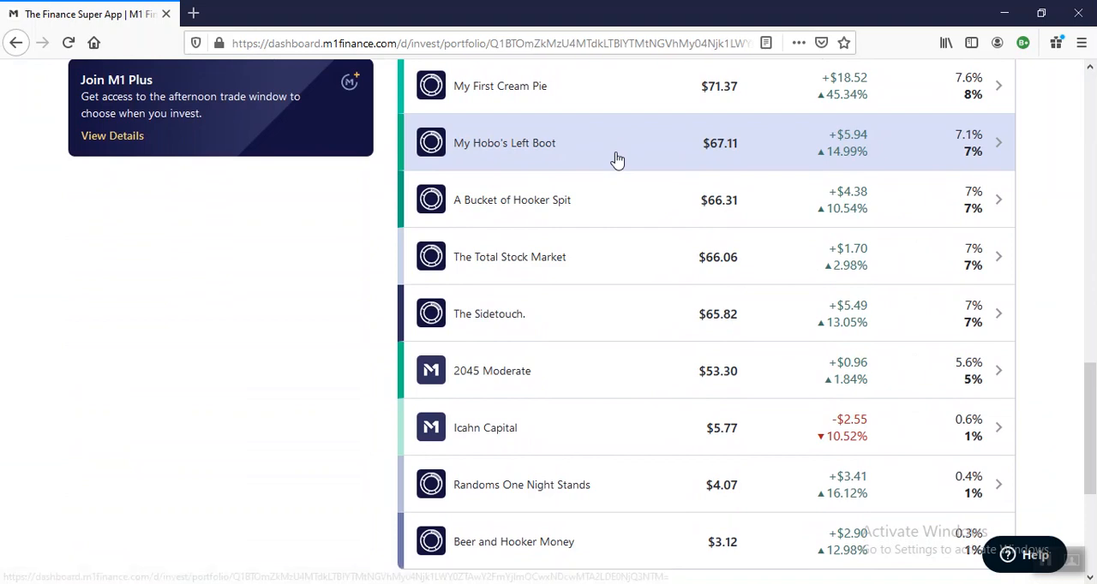
Open My Hobo's Left Boot ($67.11, +$5.94) and scroll its four Vanguard slices and the sub-pie list.
{"action": "left_click", "coordinate": [505, 143]}
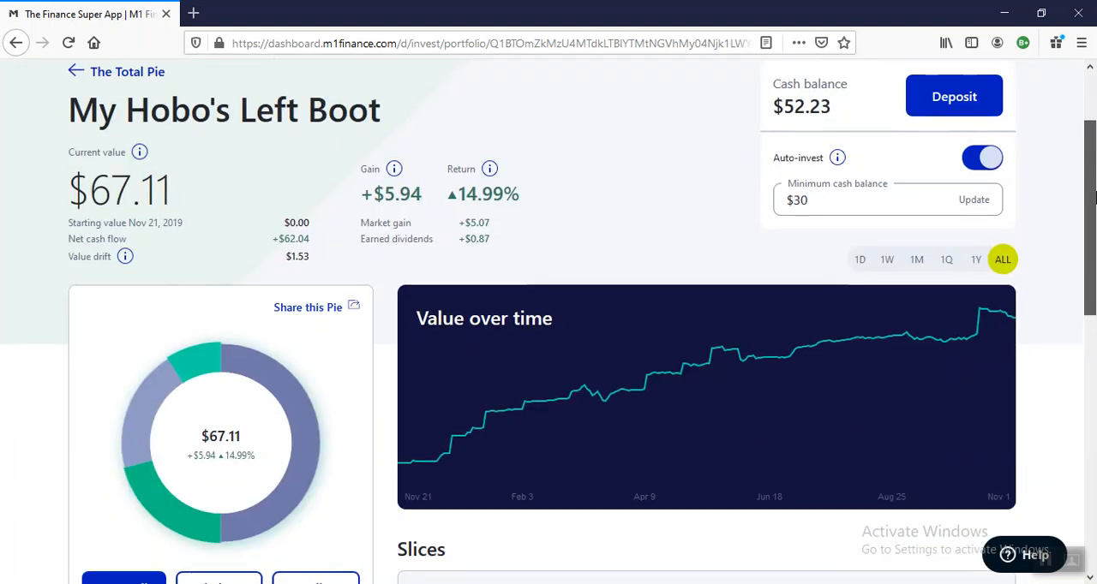
{"action": "scroll", "scroll_direction": "down", "scroll_amount": 3}
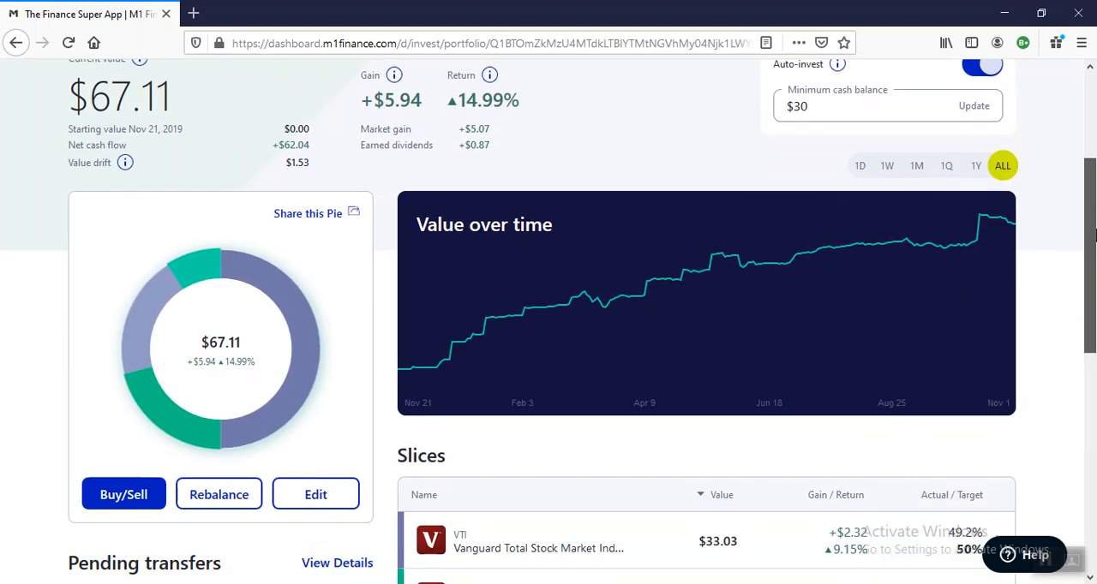
{"action": "scroll", "scroll_direction": "down", "scroll_amount": 3}
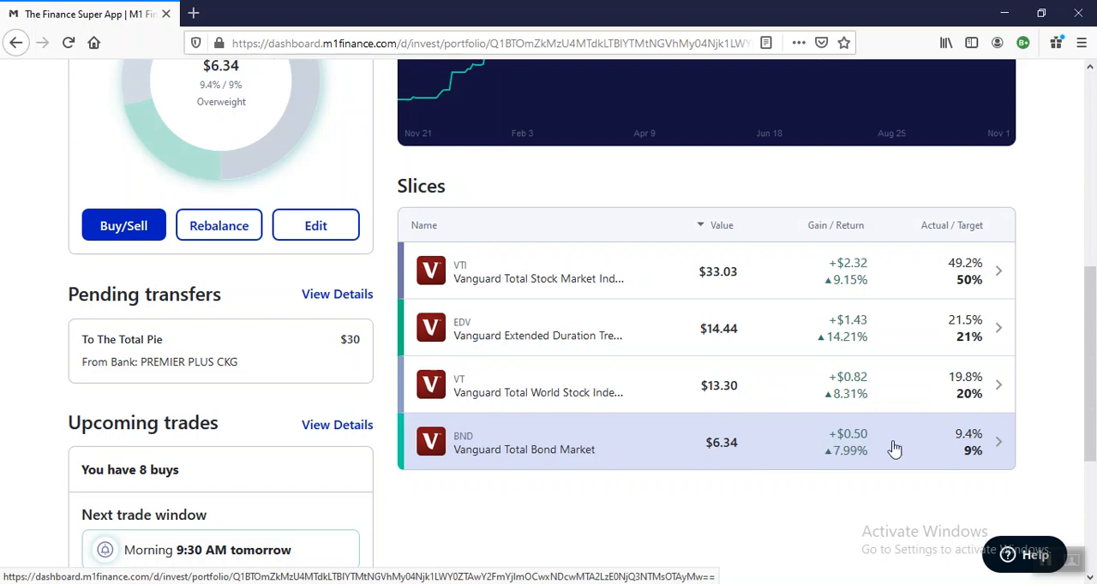
{"action": "scroll", "scroll_direction": "up", "scroll_amount": 3}
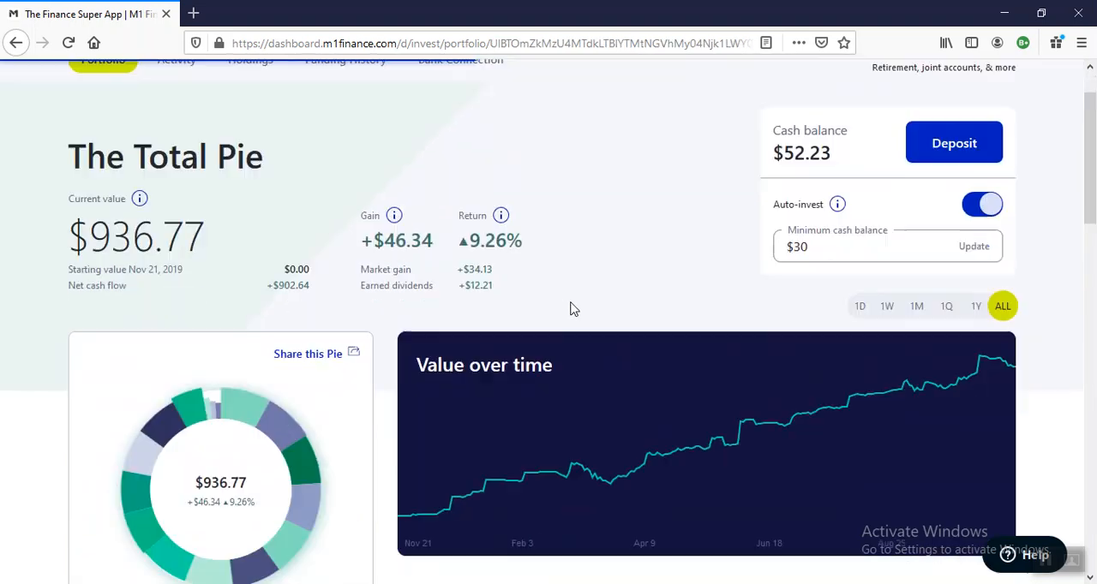
{"action": "scroll", "scroll_direction": "down", "scroll_amount": 3}
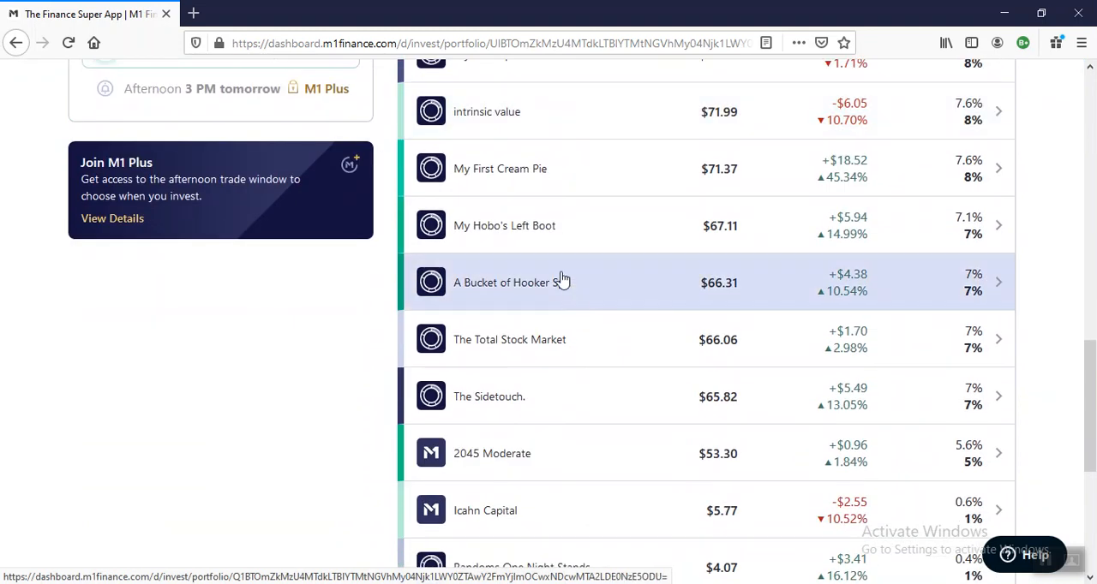
Open A Bucket of Hooker Spit ($66.31, +$4.38) and scroll through its six slices.
{"action": "left_click", "coordinate": [501, 283]}
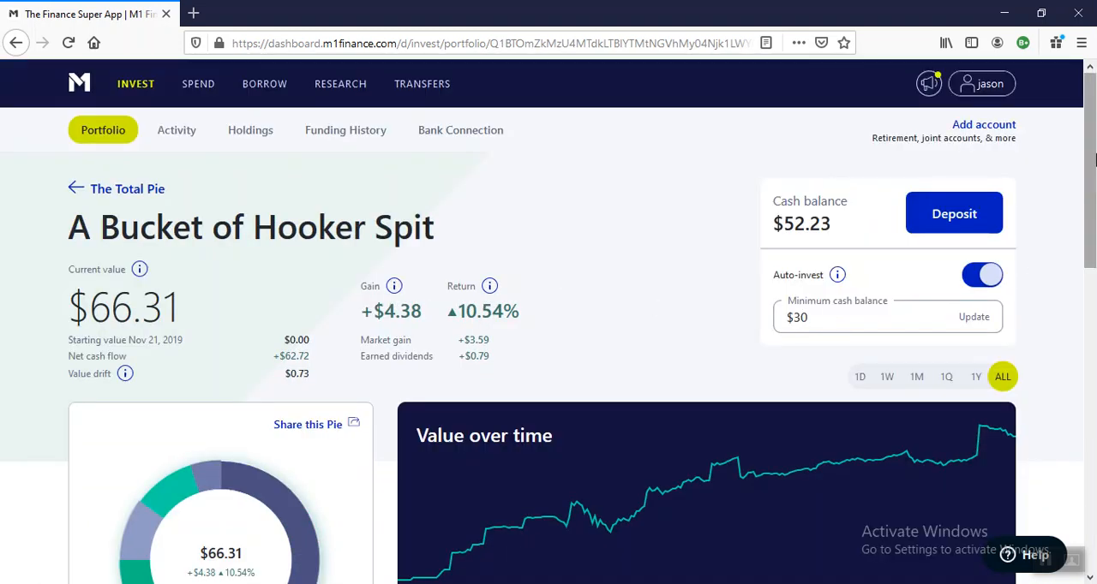
{"action": "scroll", "scroll_direction": "down", "scroll_amount": 3}
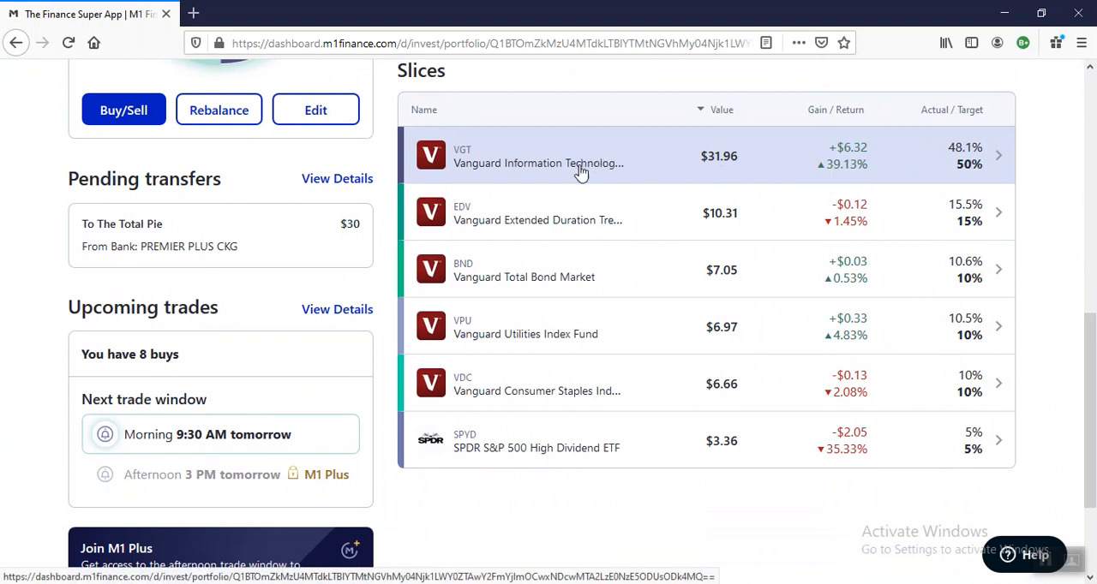
{"action": "mouse_move", "coordinate": [630, 154]}
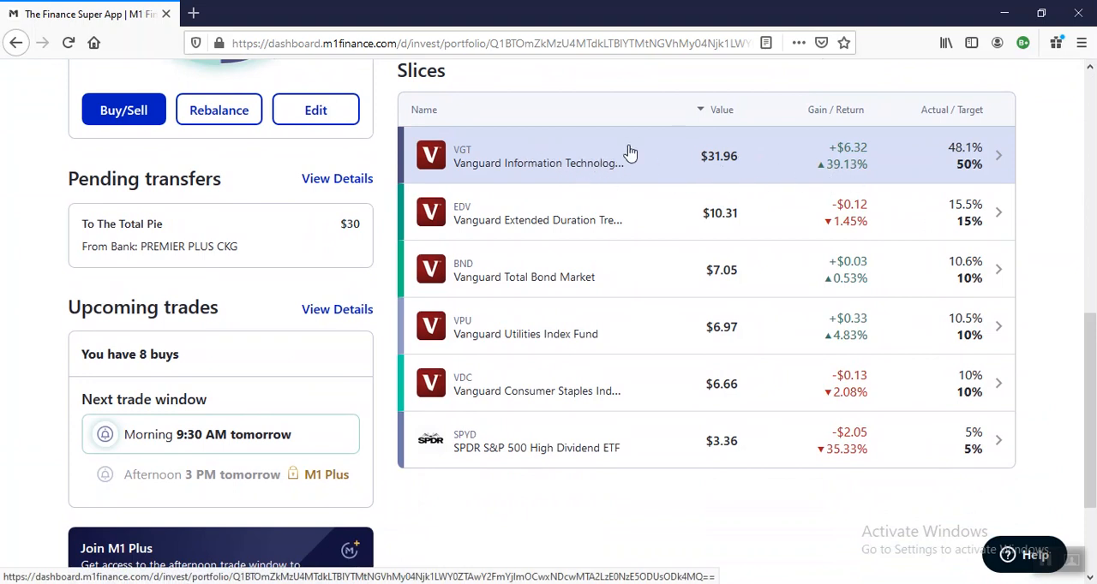
{"action": "mouse_move", "coordinate": [591, 157]}
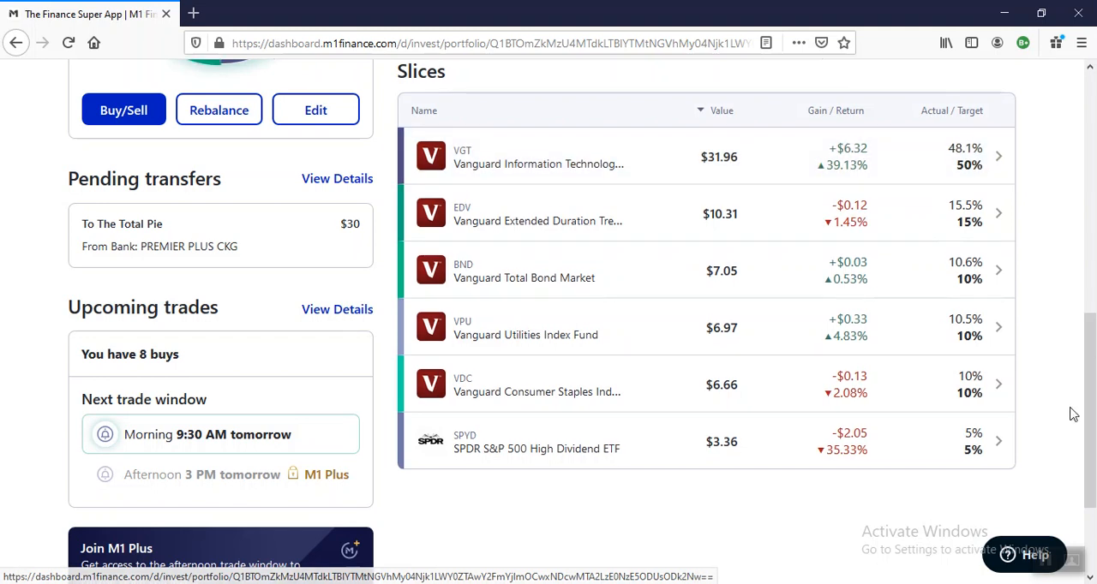
{"action": "scroll", "scroll_direction": "up", "scroll_amount": 3}
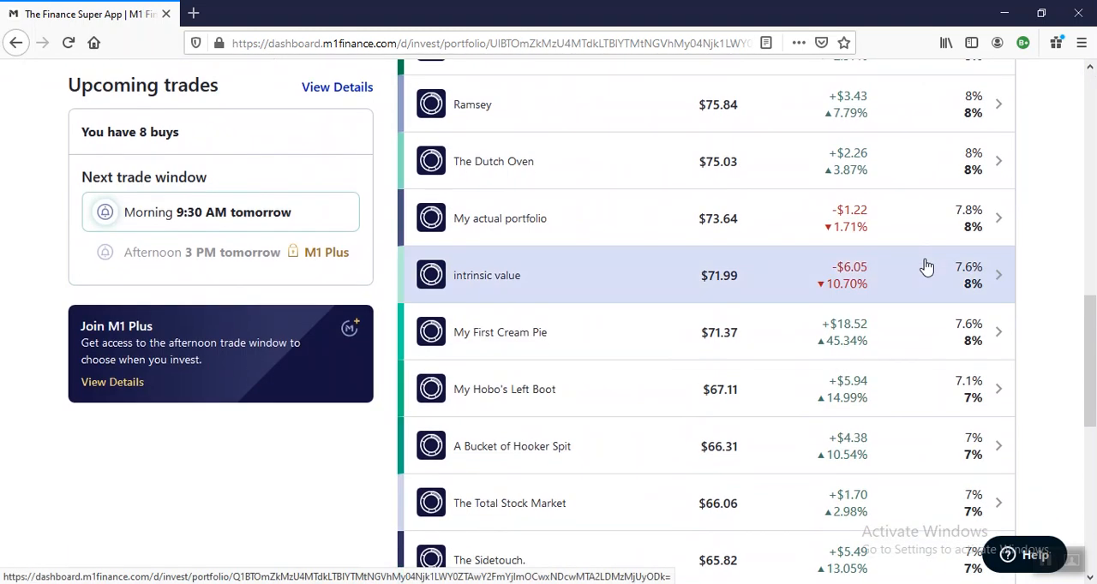
{"action": "scroll", "scroll_direction": "down", "scroll_amount": 3}
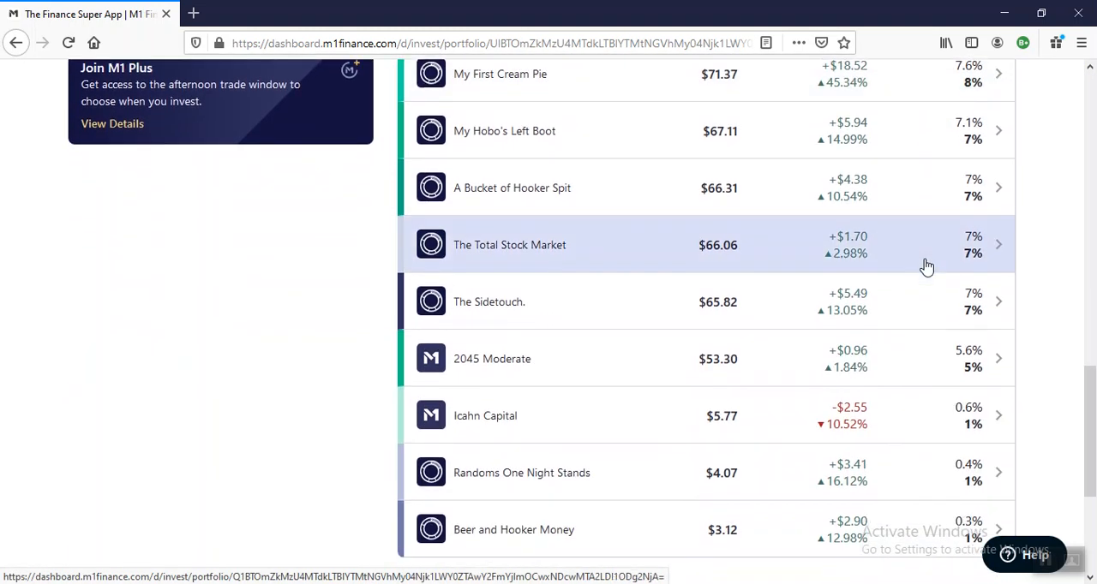
{"action": "left_click", "coordinate": [509, 244]}
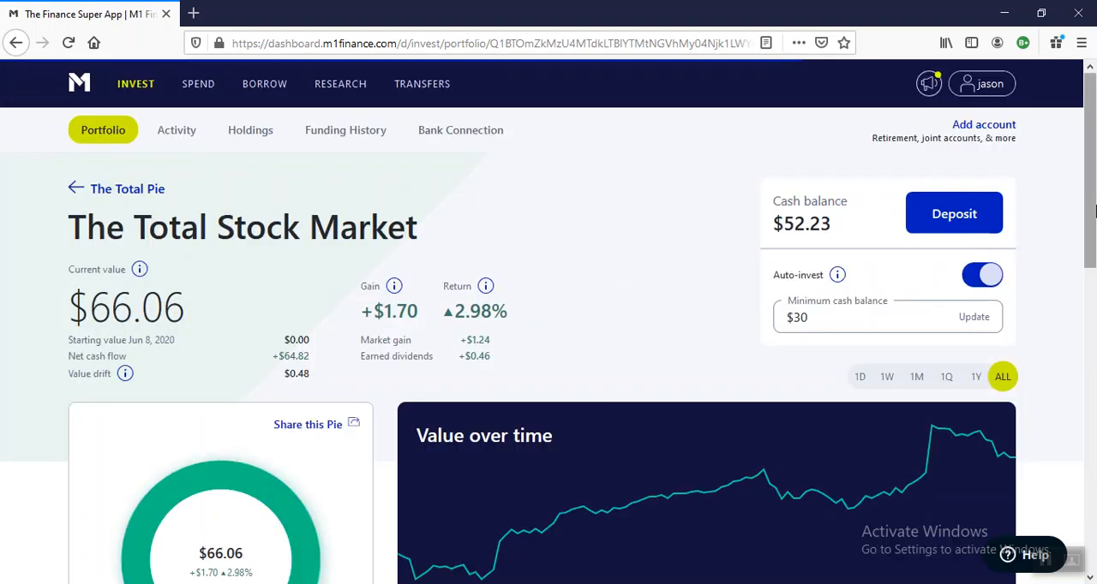
{"action": "scroll", "scroll_direction": "down", "scroll_amount": 3}
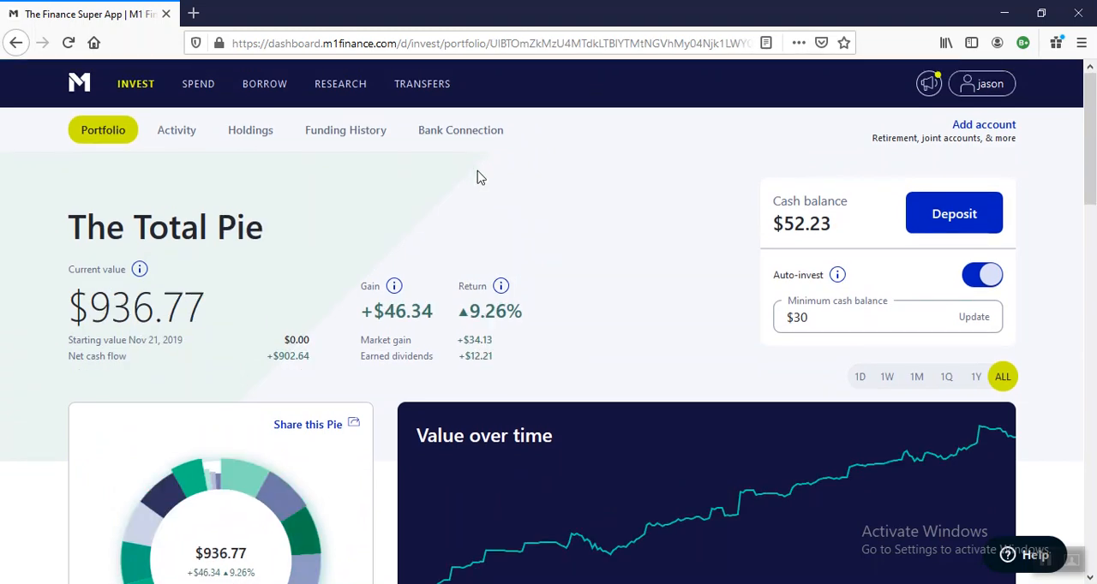
{"action": "scroll", "scroll_direction": "down", "scroll_amount": 3}
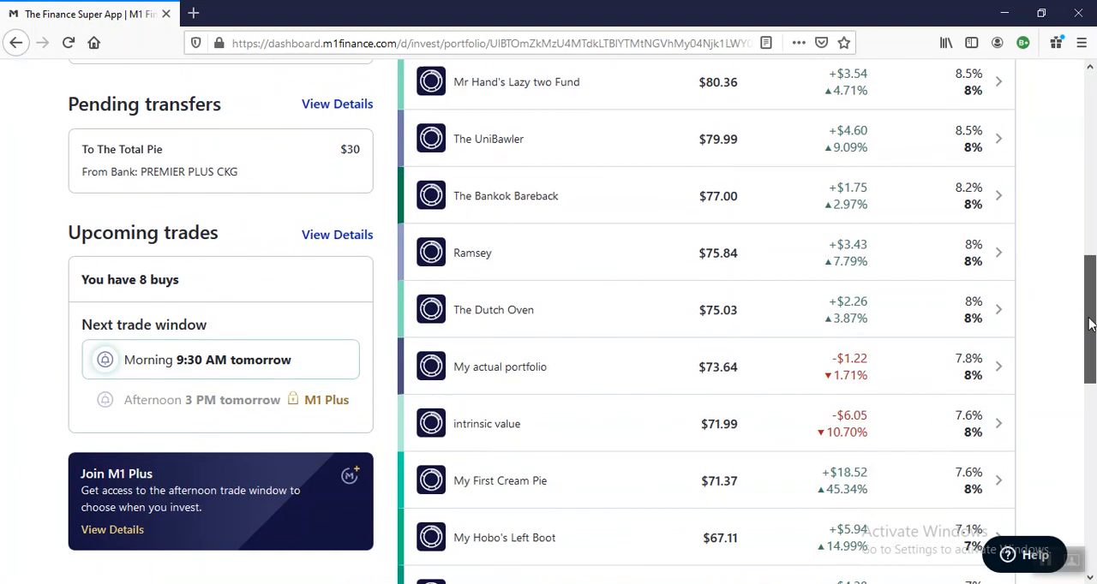
{"action": "scroll", "scroll_direction": "down", "scroll_amount": 3}
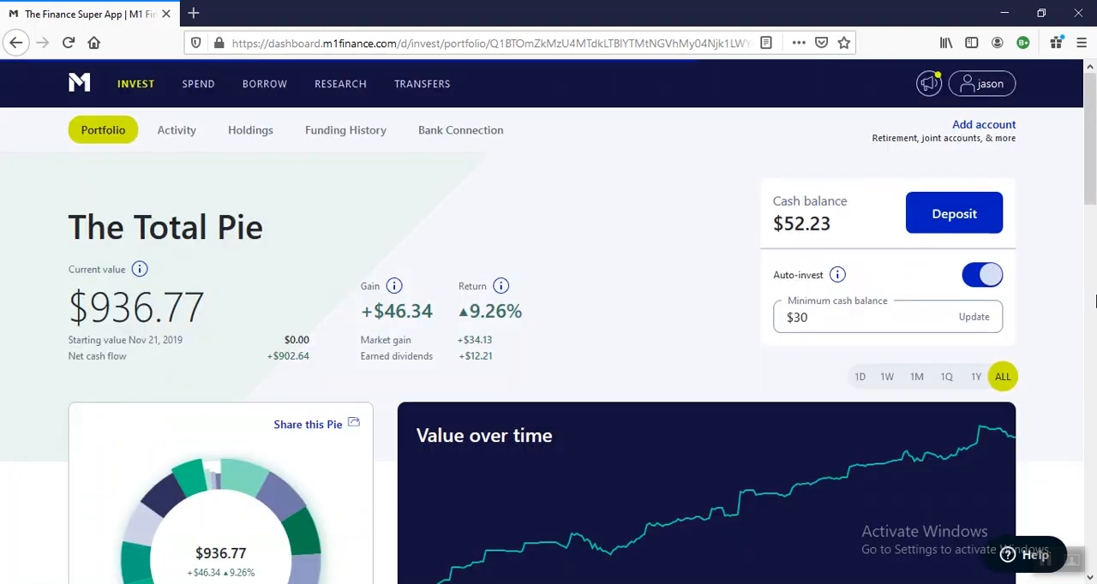
{"action": "scroll", "scroll_direction": "down", "scroll_amount": 3}
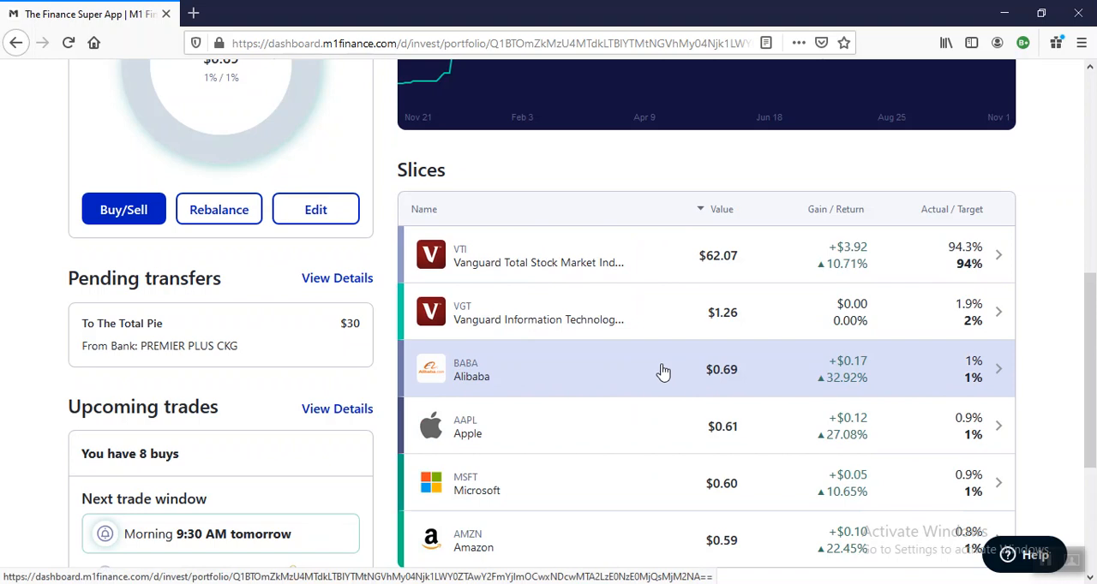
{"action": "scroll", "scroll_direction": "down", "scroll_amount": 3}
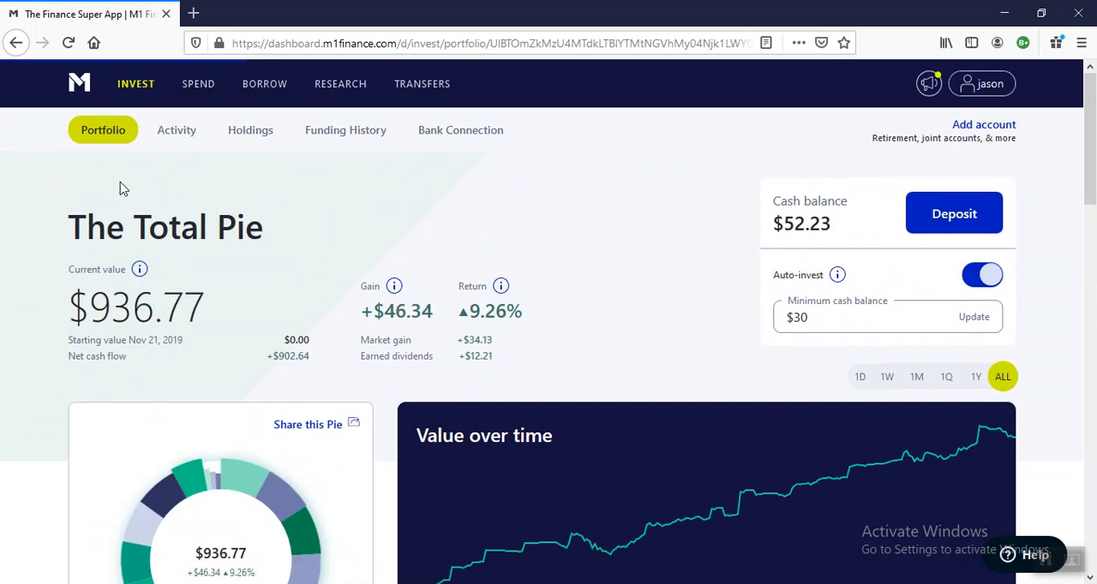
{"action": "scroll", "scroll_direction": "down", "scroll_amount": 3}
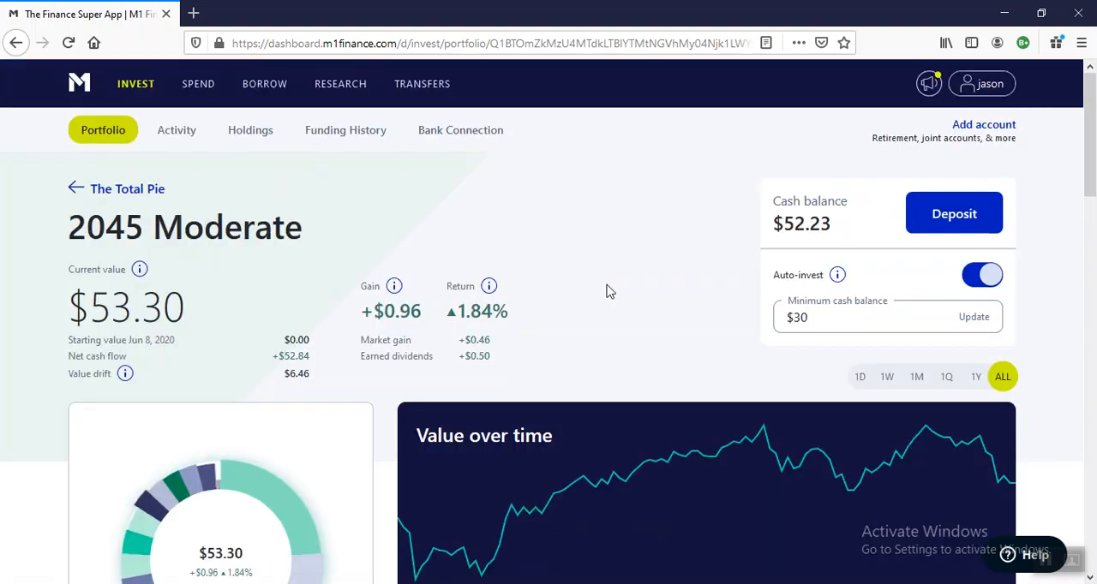
{"action": "mouse_move", "coordinate": [602, 288]}
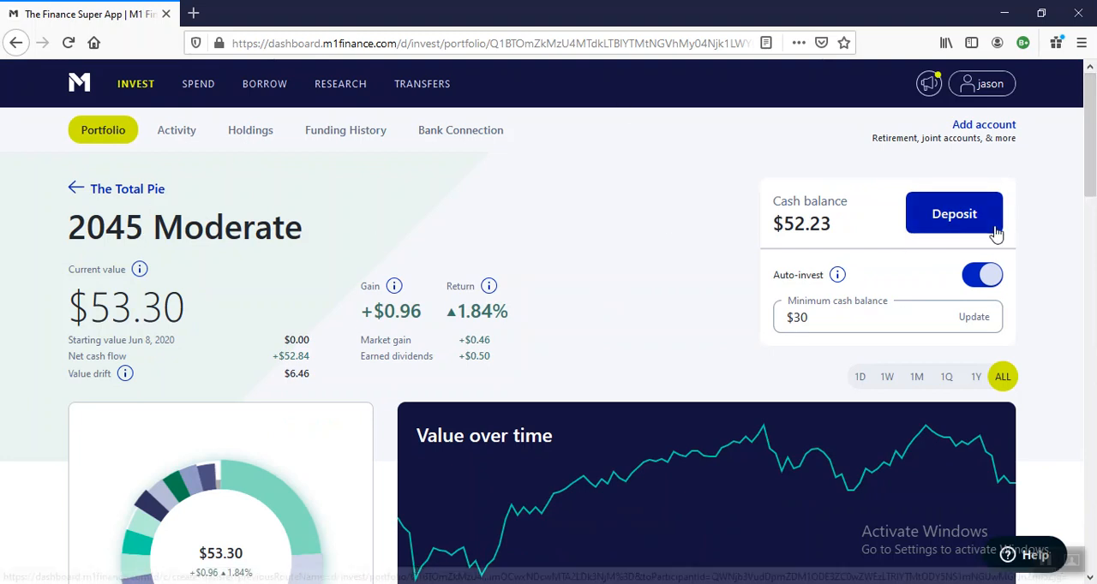
{"action": "scroll", "scroll_direction": "down", "scroll_amount": 3}
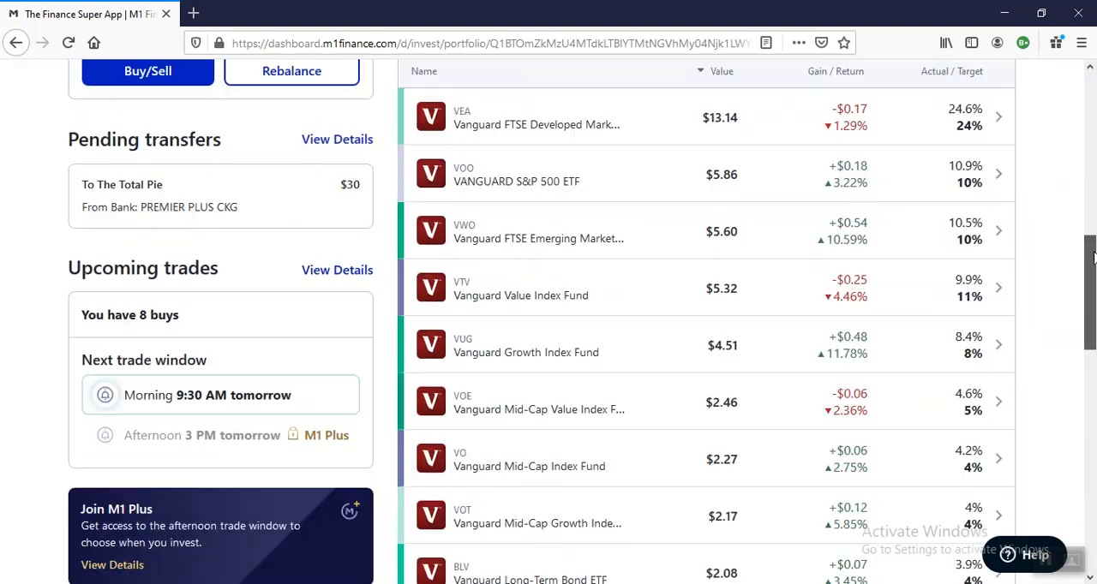
{"action": "scroll", "scroll_direction": "down", "scroll_amount": 3}
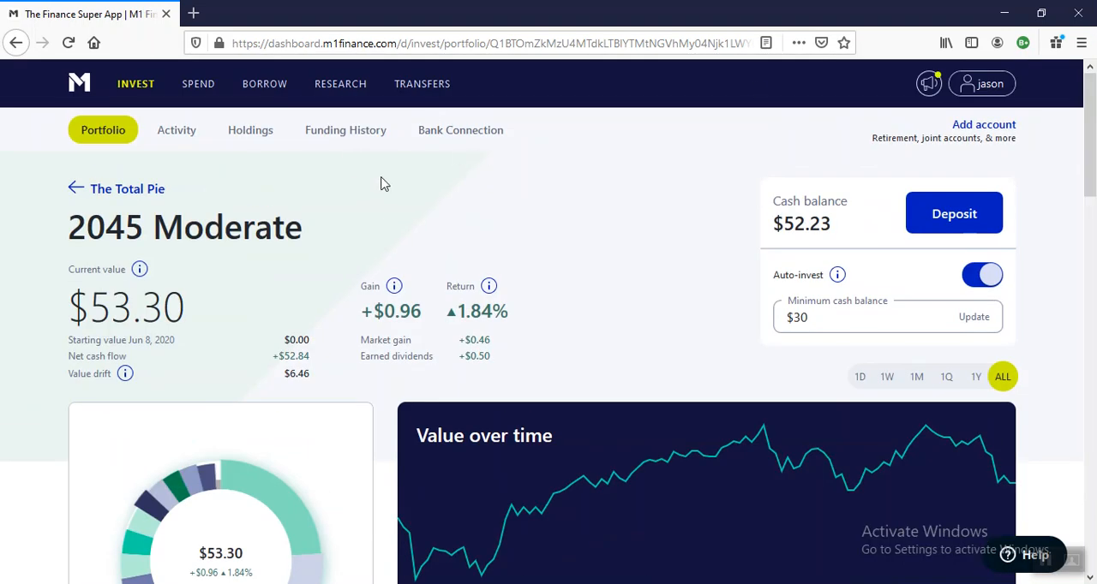
{"action": "mouse_move", "coordinate": [126, 189]}
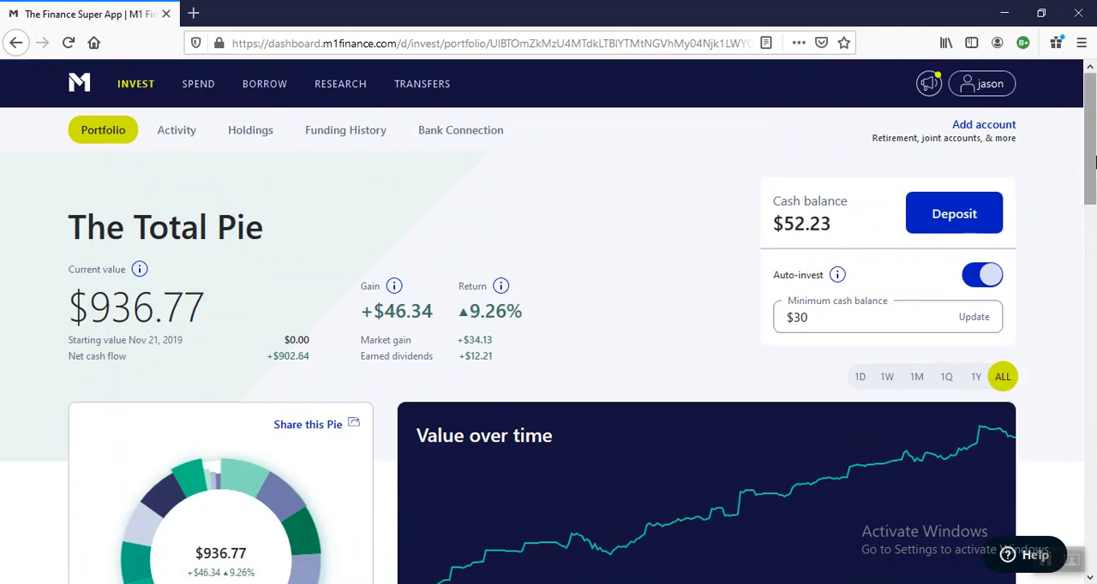
{"action": "scroll", "scroll_direction": "down", "scroll_amount": 3}
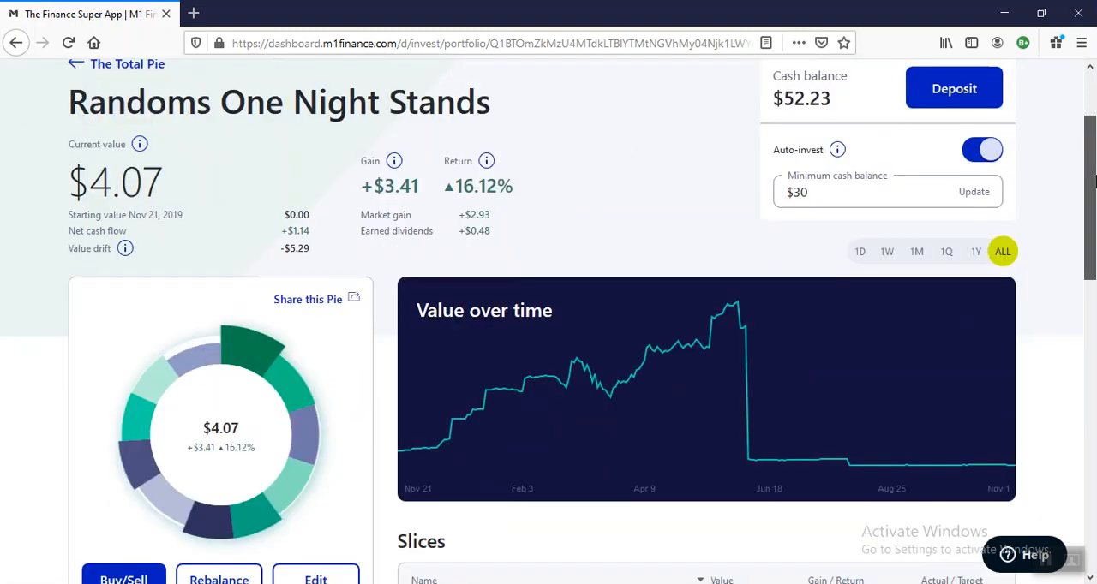
{"action": "scroll", "scroll_direction": "down", "scroll_amount": 3}
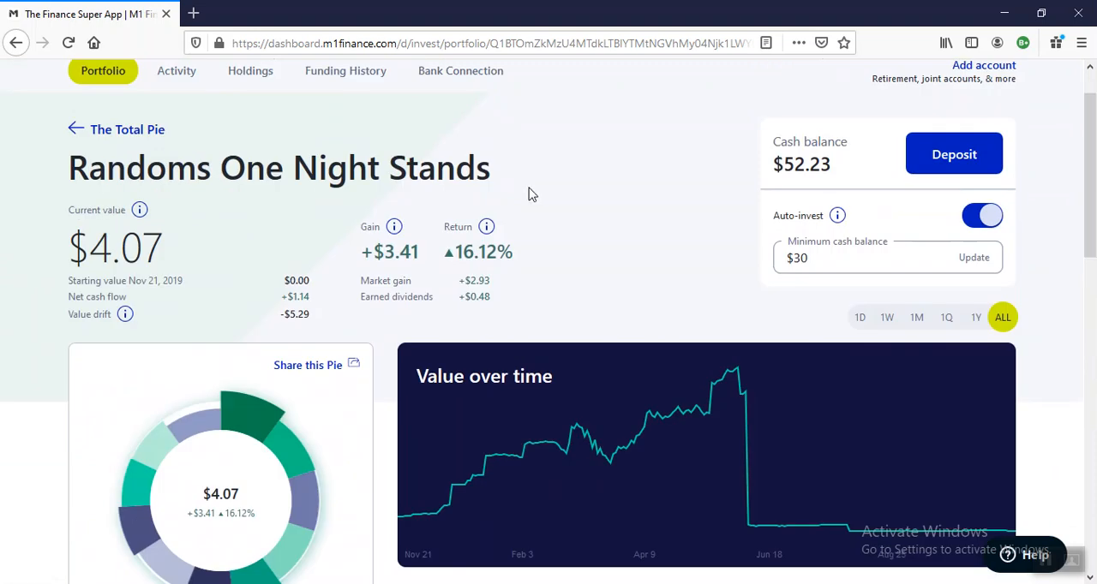
{"action": "mouse_move", "coordinate": [715, 250]}
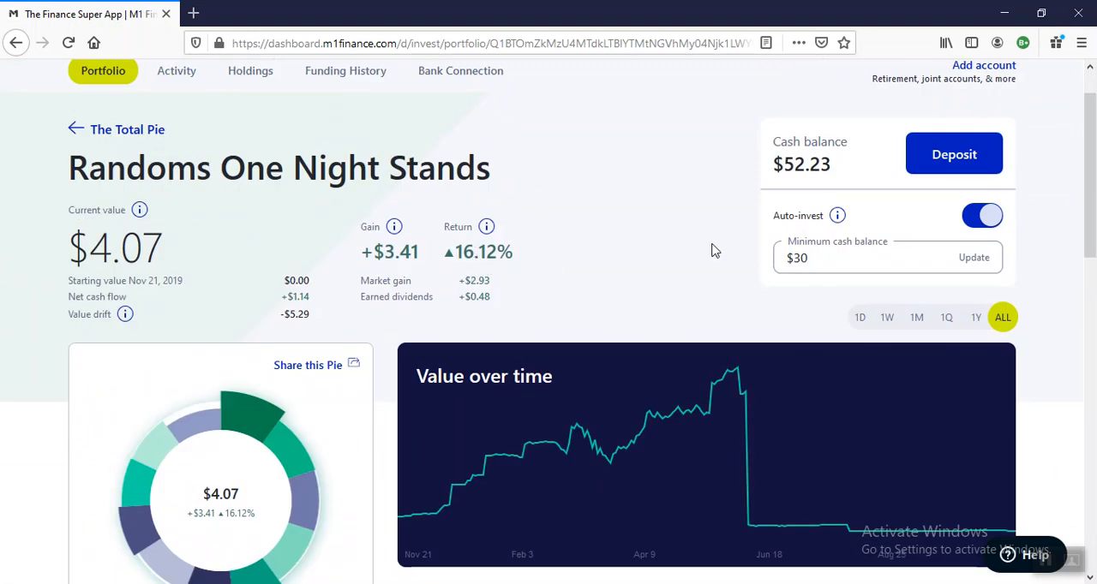
{"action": "scroll", "scroll_direction": "down", "scroll_amount": 3}
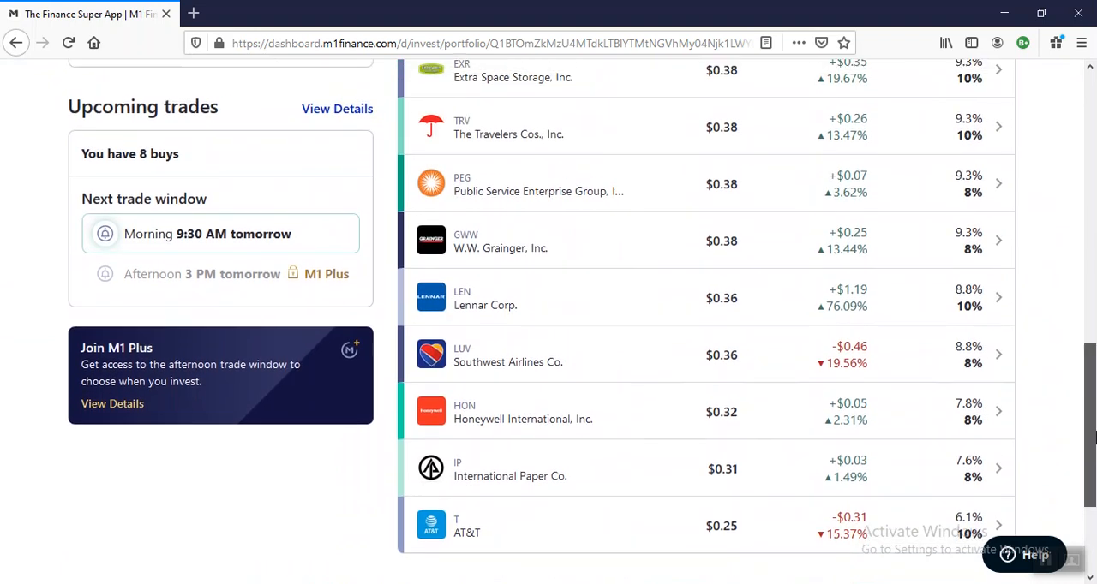
{"action": "scroll", "scroll_direction": "up", "scroll_amount": 3}
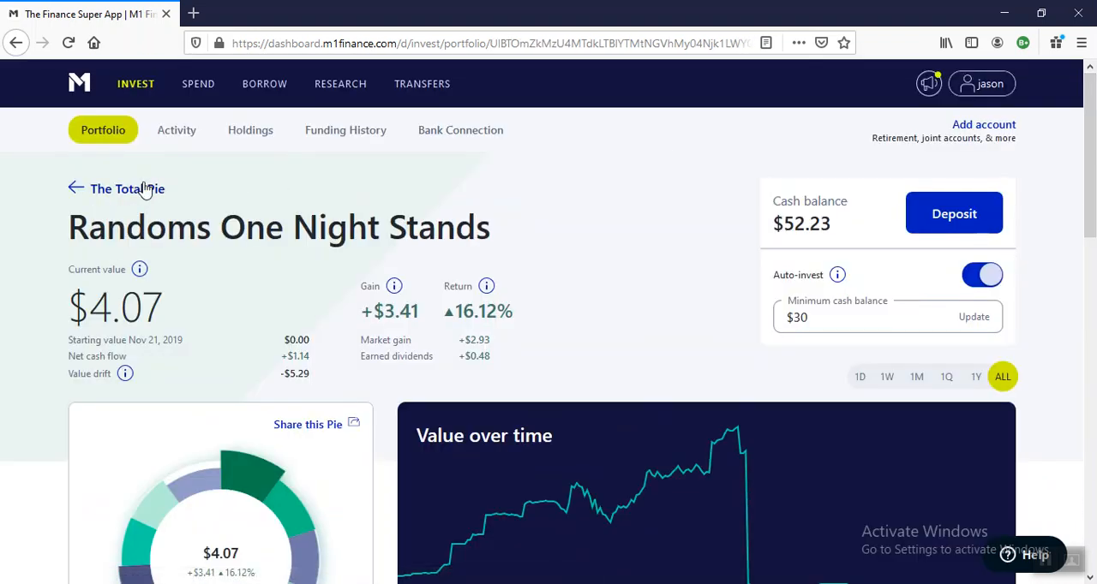
{"action": "scroll", "scroll_direction": "down", "scroll_amount": 3}
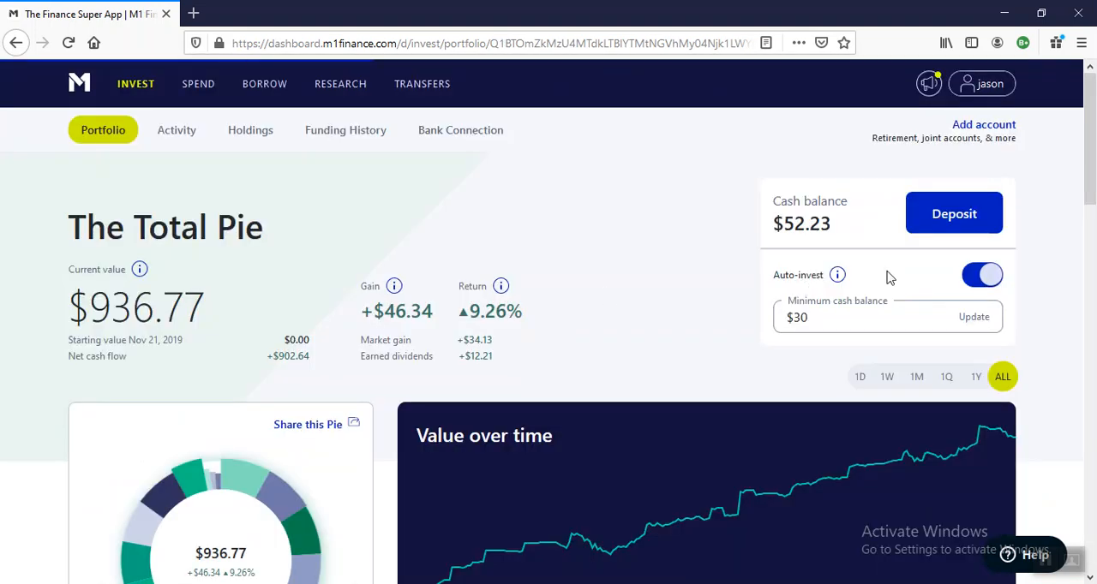
Scroll up and down the Beer and Hooker Money pie's $3.12 value and holdings from YYY onward.
{"action": "scroll", "scroll_direction": "down", "scroll_amount": 3}
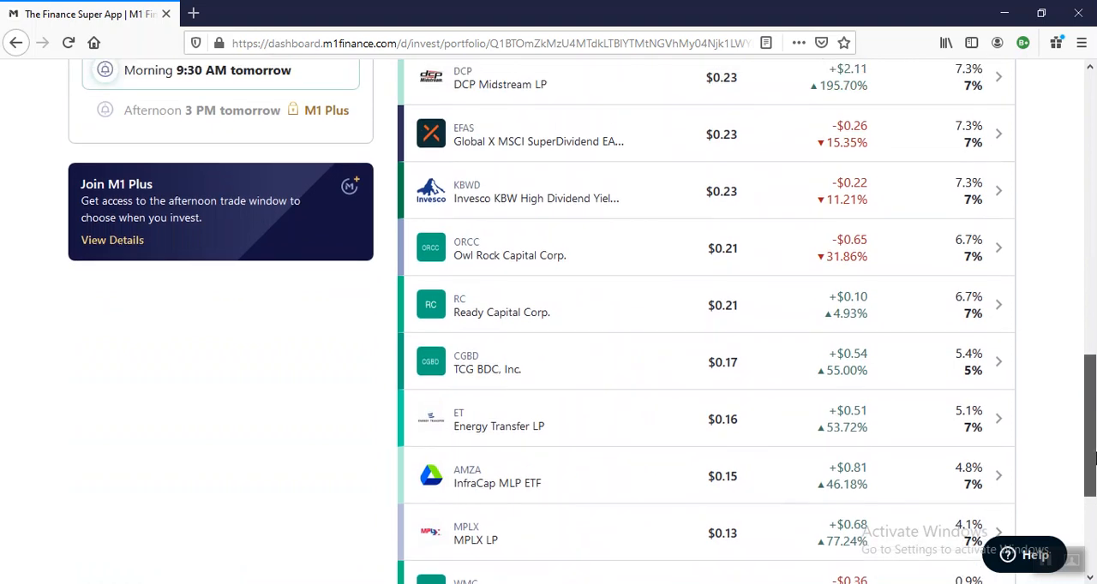
{"action": "scroll", "scroll_direction": "up", "scroll_amount": 3}
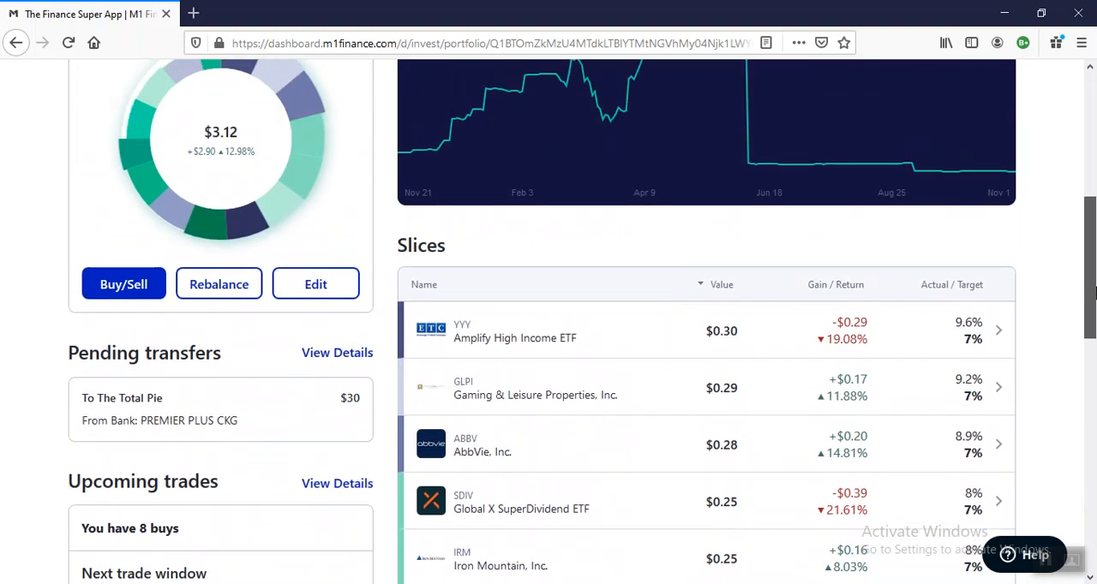
{"action": "scroll", "scroll_direction": "down", "scroll_amount": 3}
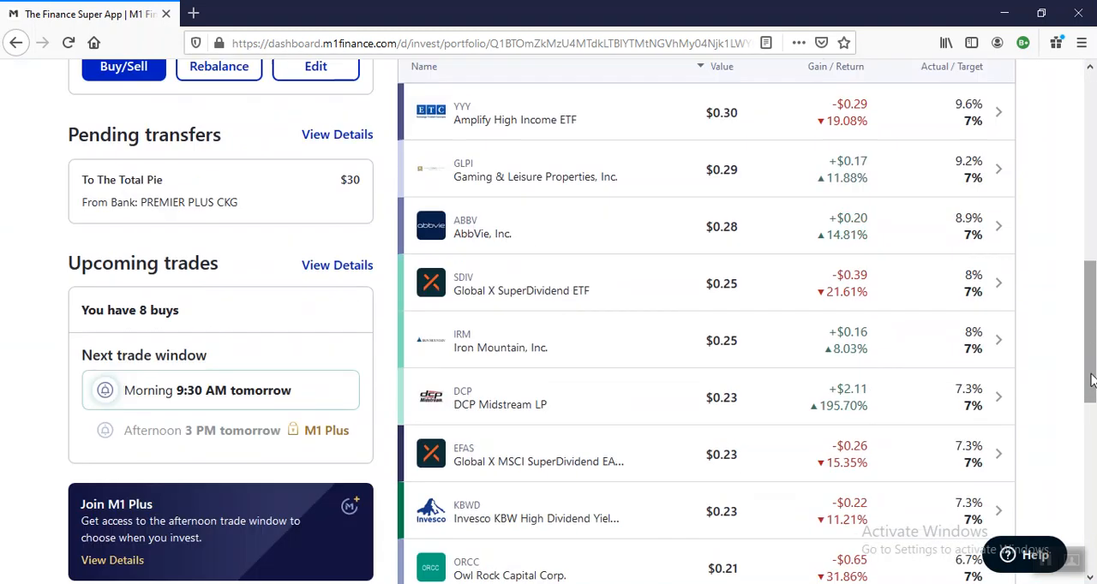
{"action": "scroll", "scroll_direction": "up", "scroll_amount": 3}
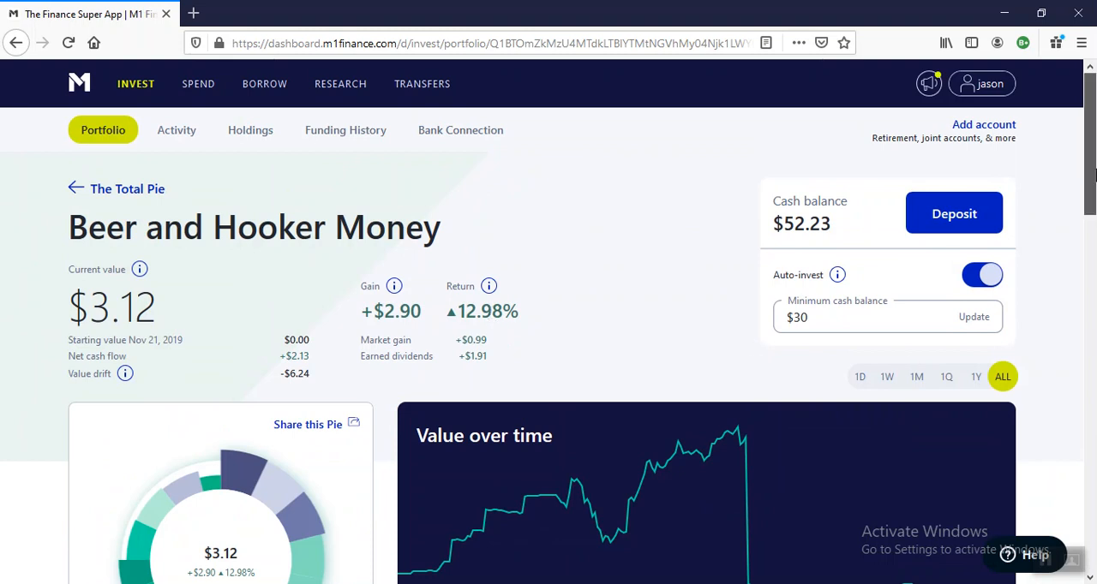
{"action": "scroll", "scroll_direction": "down", "scroll_amount": 3}
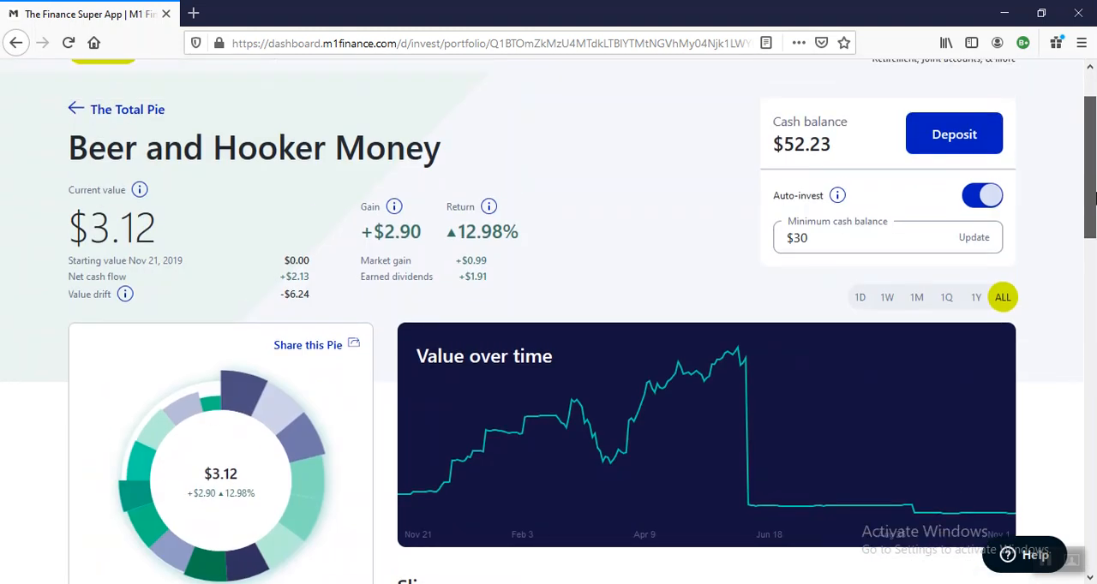
{"action": "scroll", "scroll_direction": "down", "scroll_amount": 3}
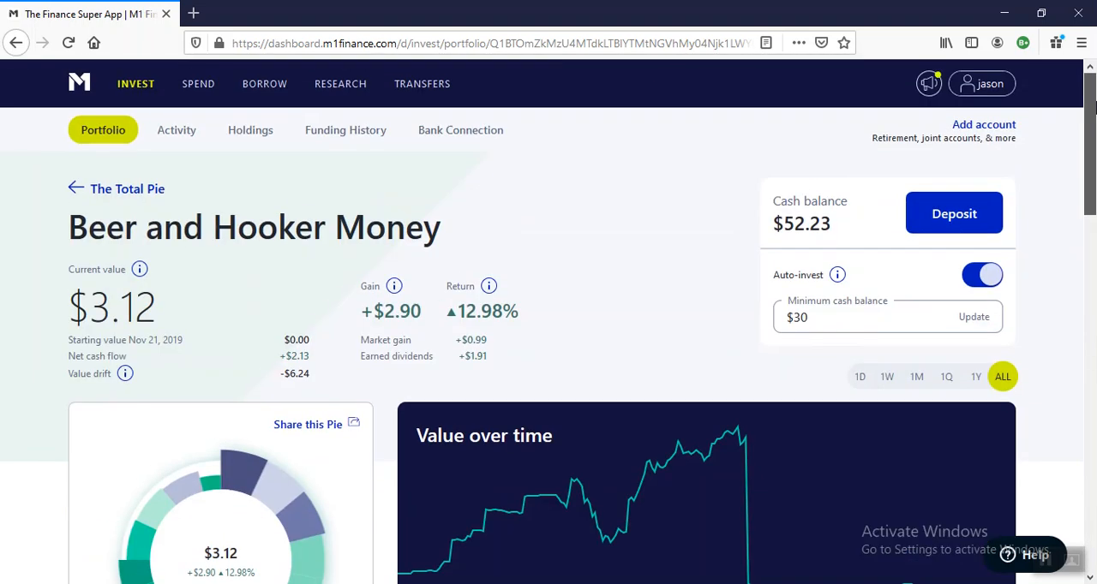
{"action": "mouse_move", "coordinate": [547, 212]}
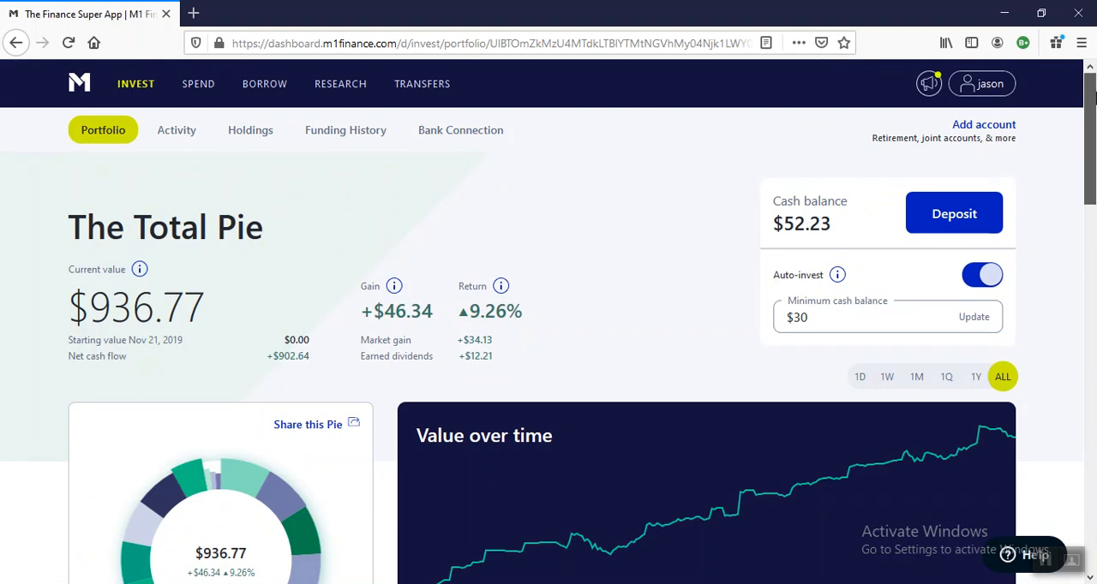
Scroll the Total Pie ($936.77, +$46.34) down to its Slices table and back up.
{"action": "scroll", "scroll_direction": "down", "scroll_amount": 3}
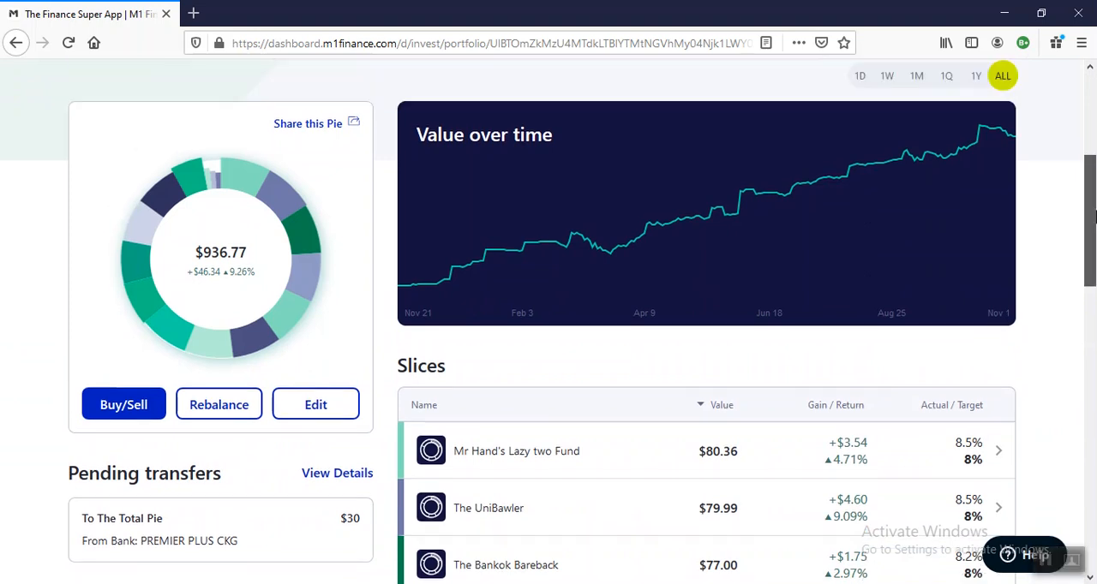
{"action": "scroll", "scroll_direction": "up", "scroll_amount": 3}
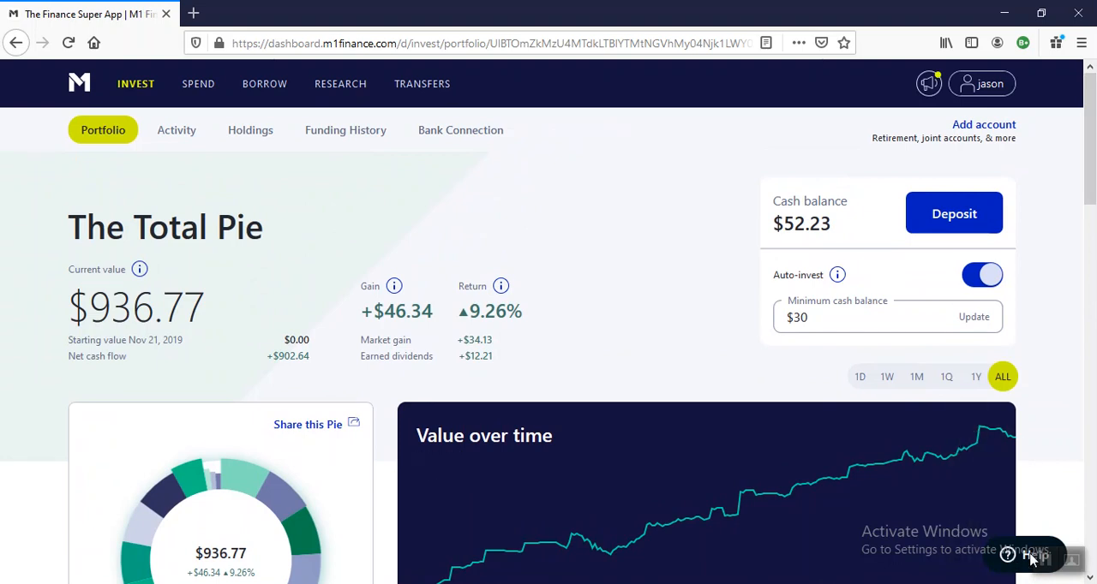